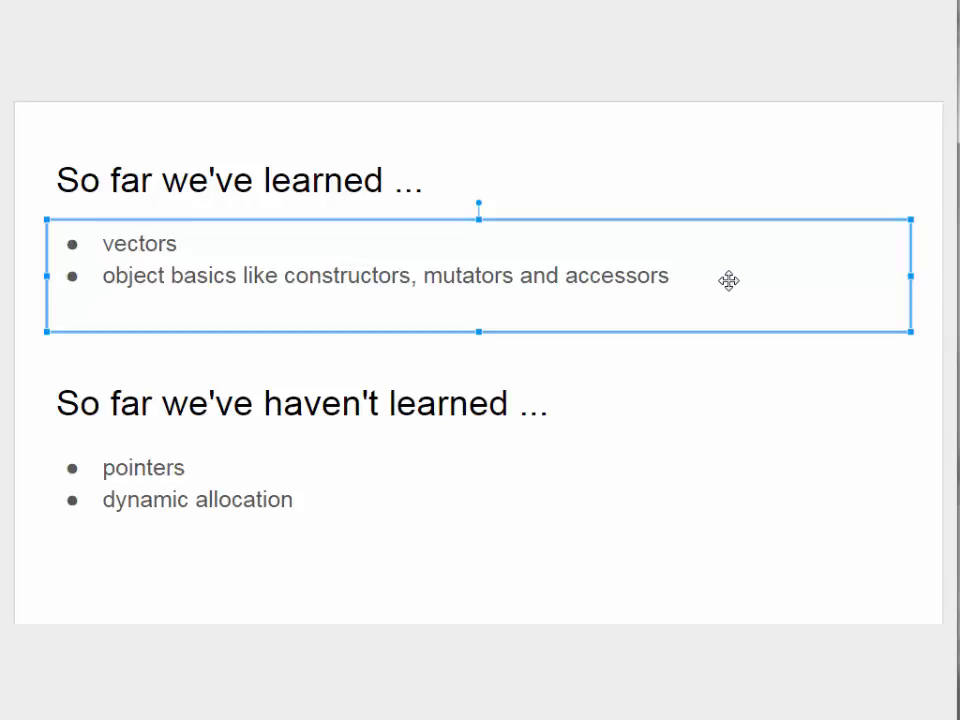
mouse_move(247, 503)
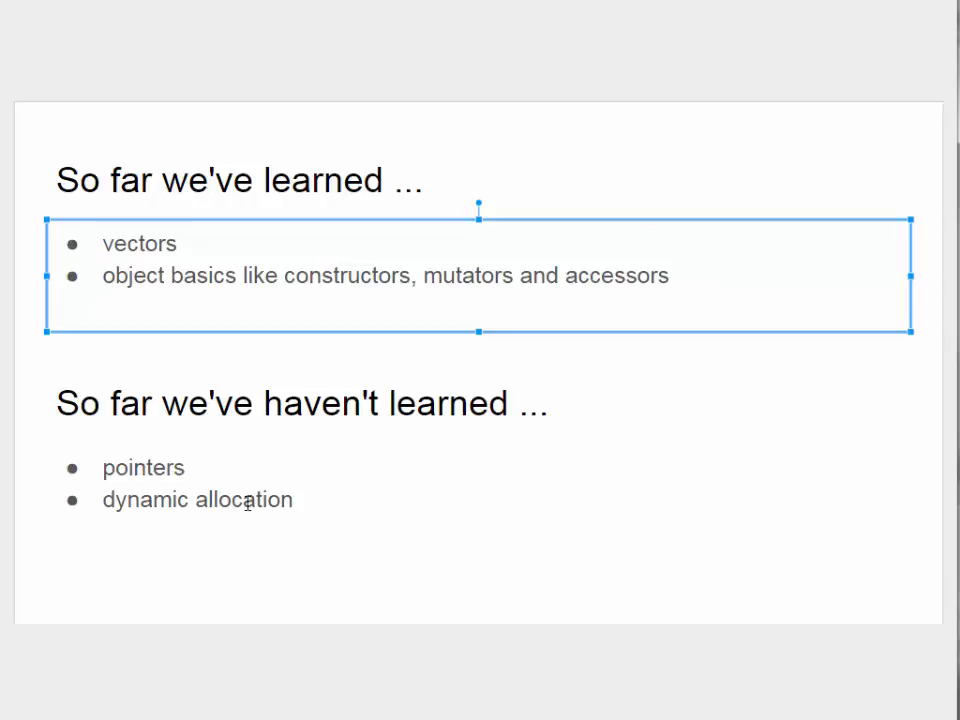
- Review the unlearned topics and tile Value property, then rebuild the starter project
left_click(362, 479)
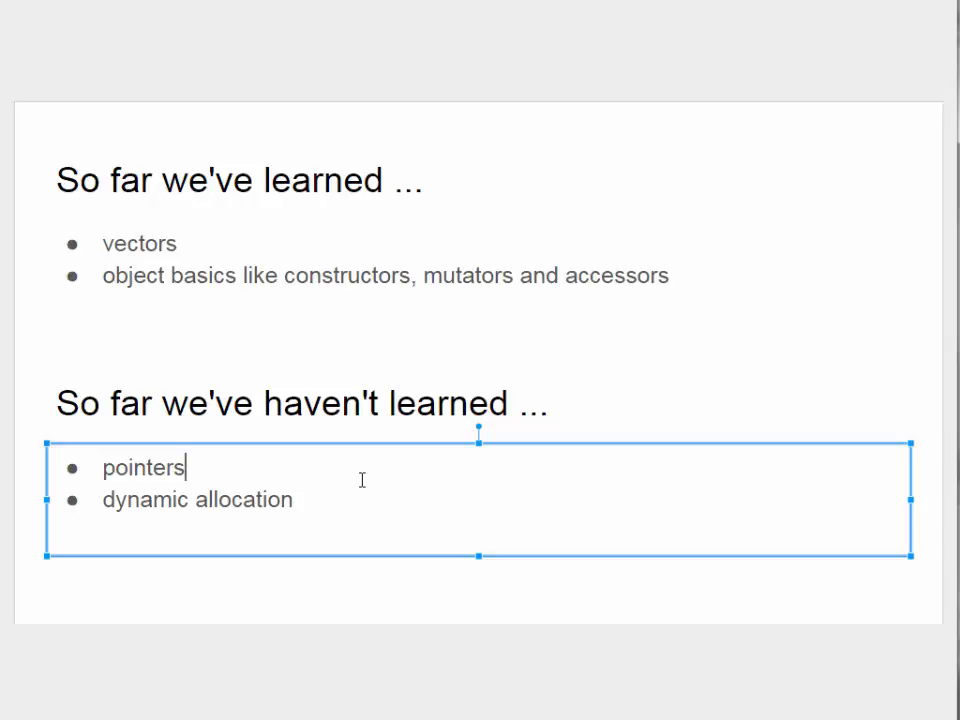
mouse_move(145, 445)
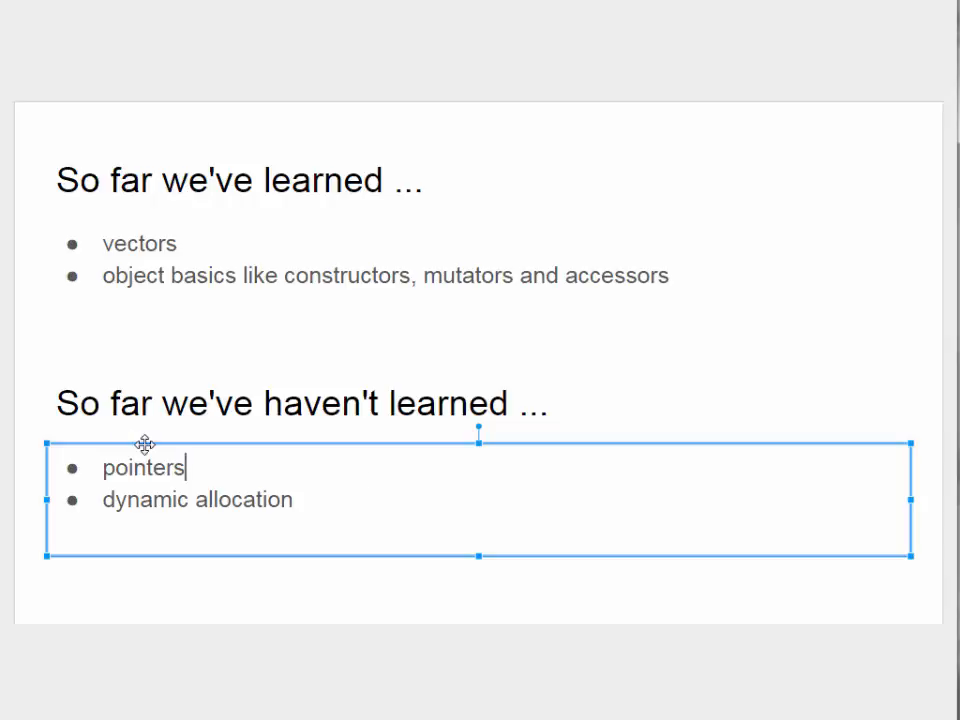
mouse_move(185, 356)
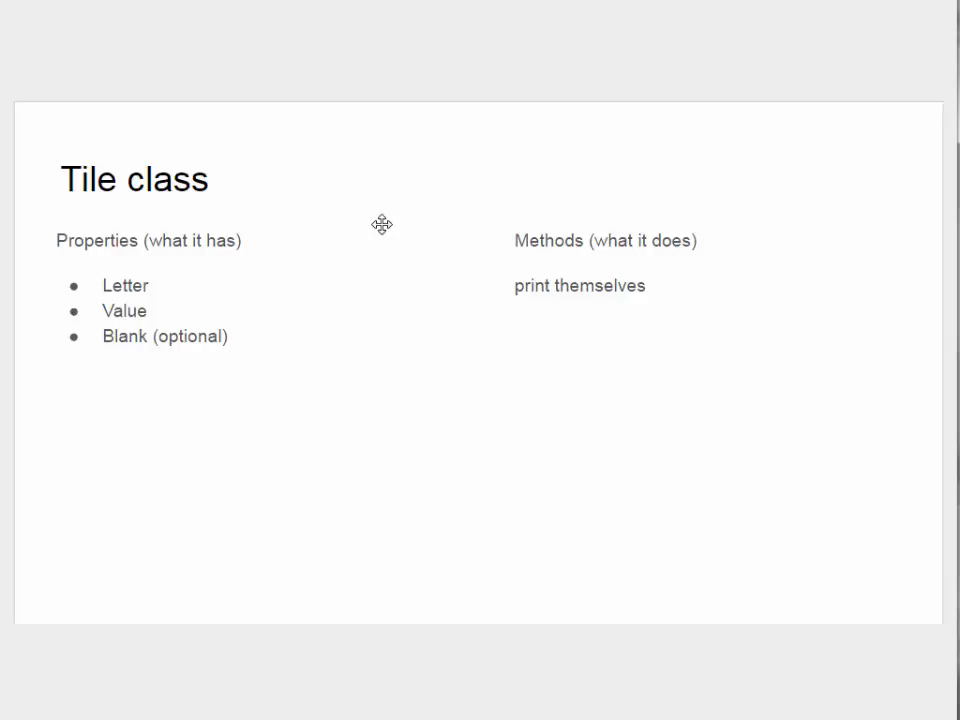
mouse_move(122, 285)
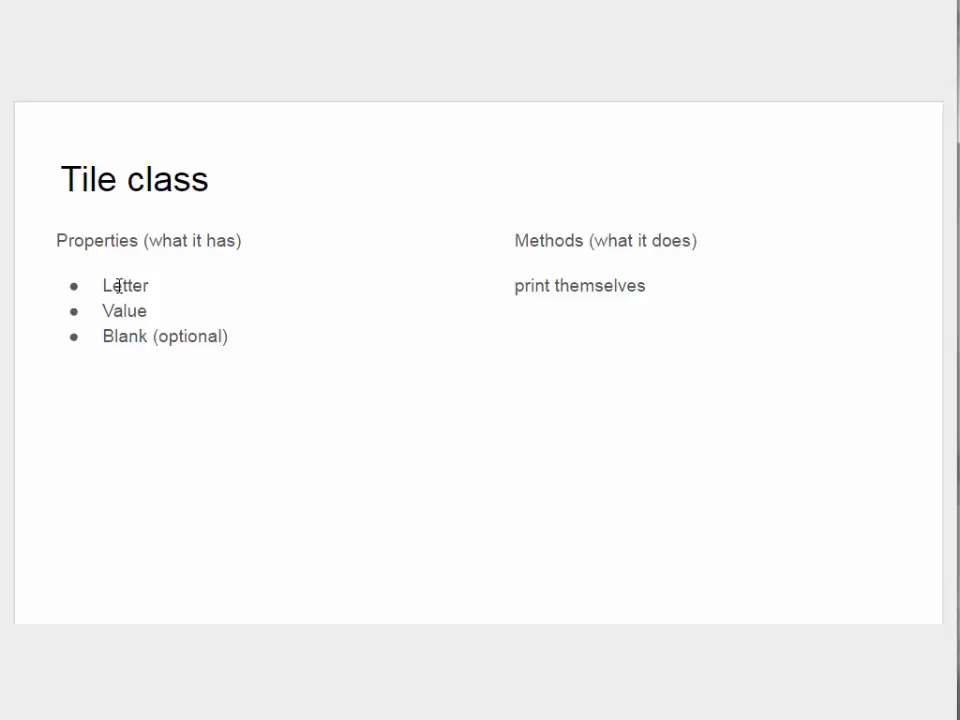
mouse_move(108, 335)
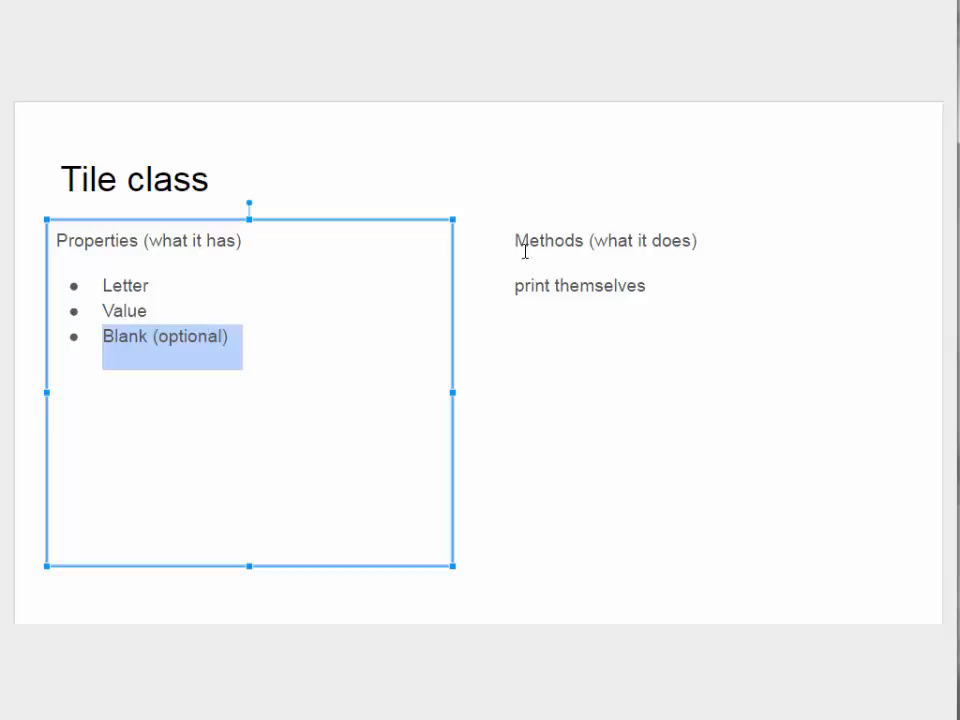
mouse_move(519, 227)
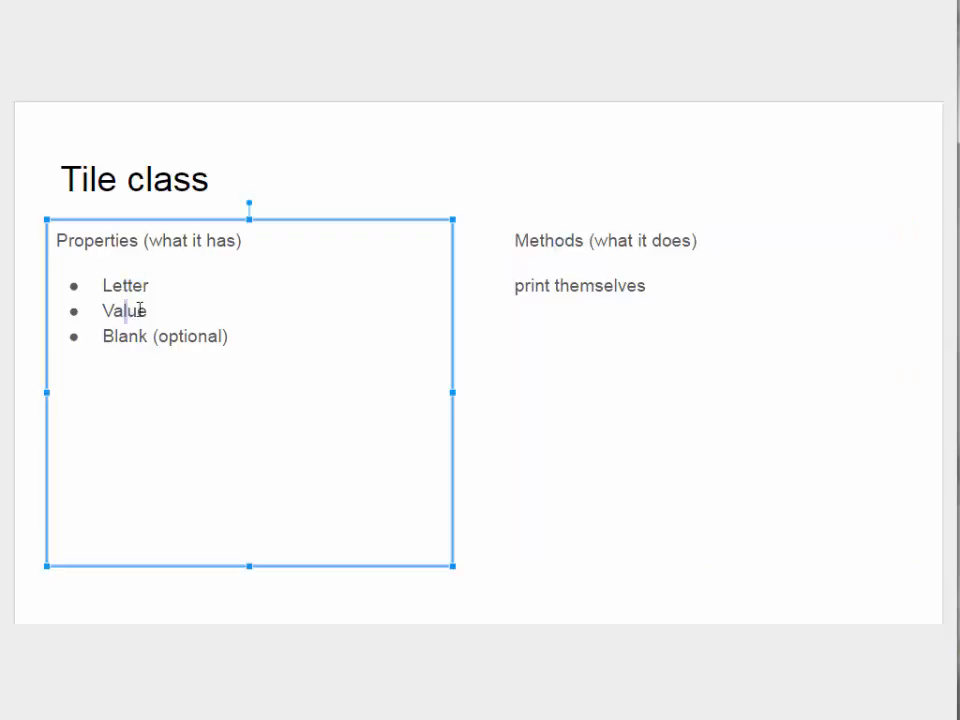
left_click(604, 285)
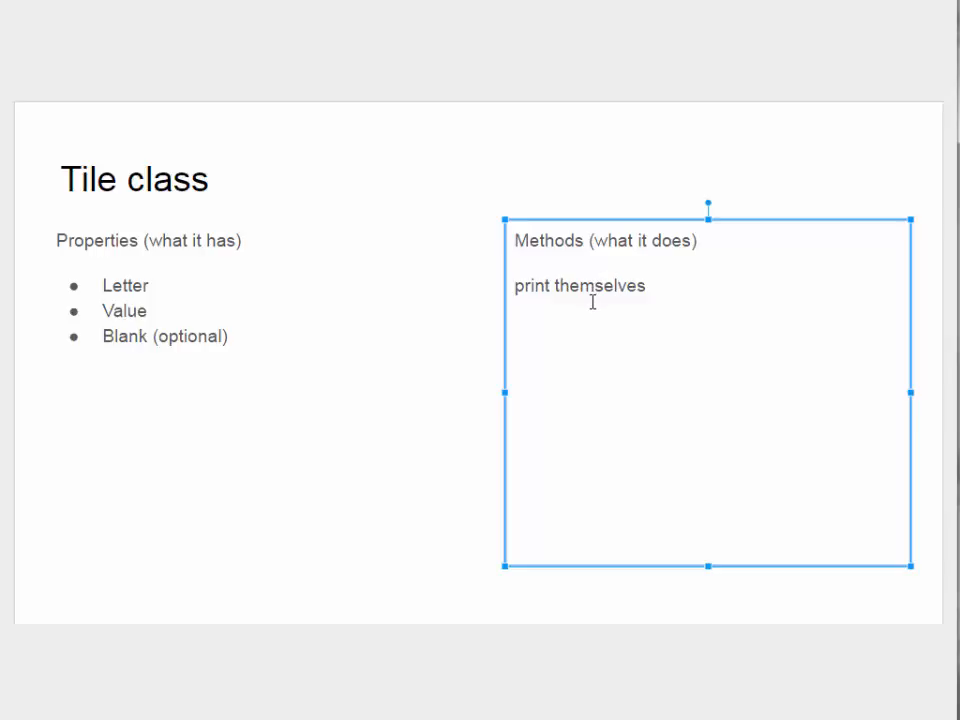
mouse_move(153, 207)
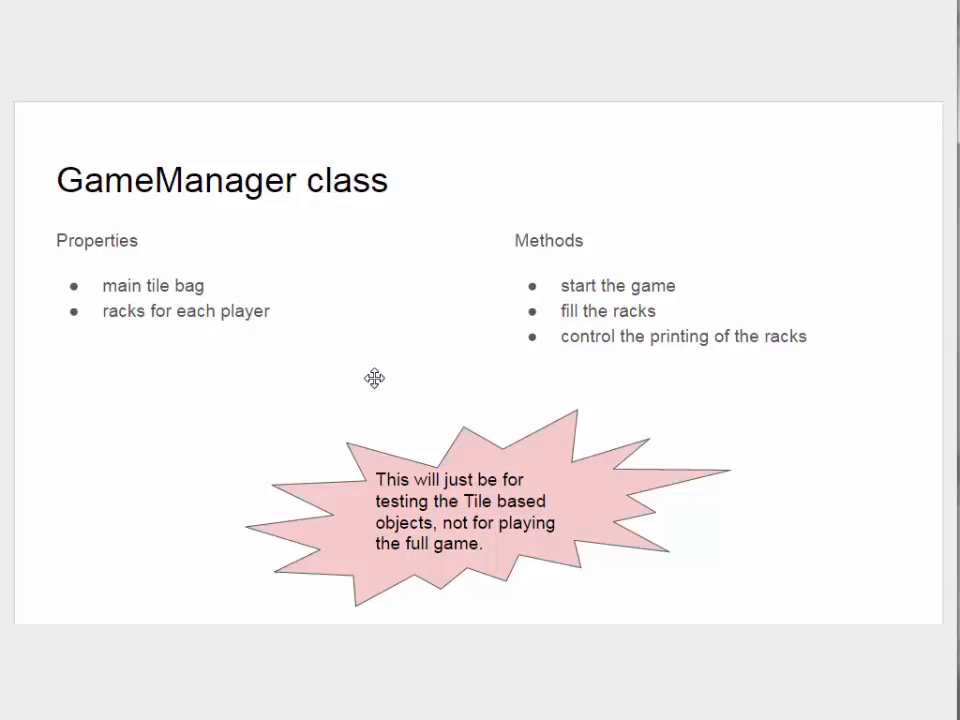
mouse_move(5, 518)
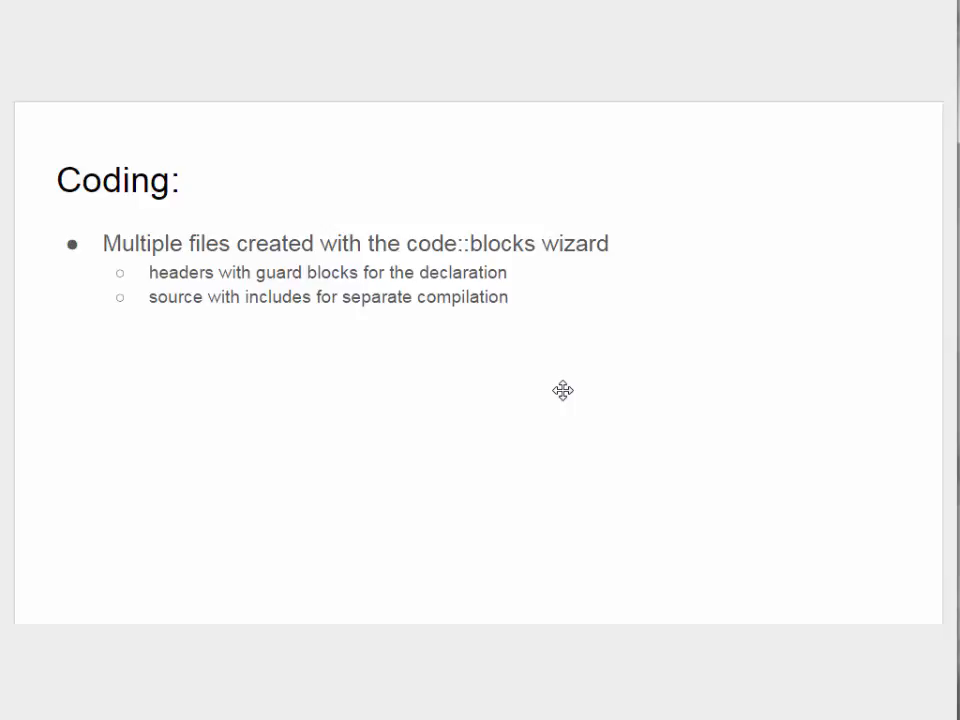
mouse_move(545, 385)
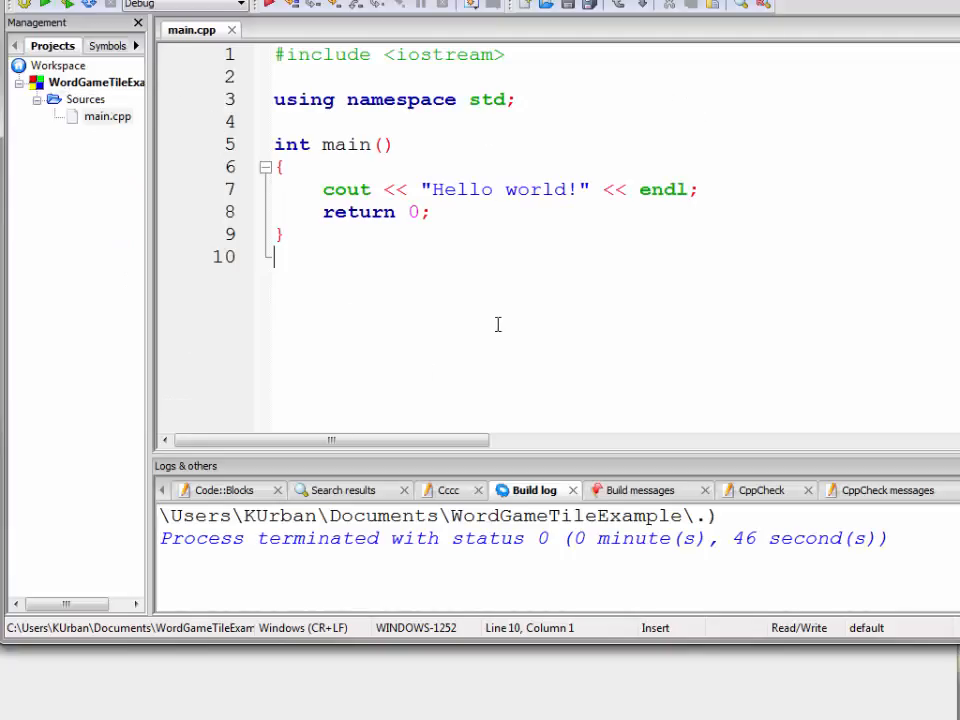
mouse_move(535, 318)
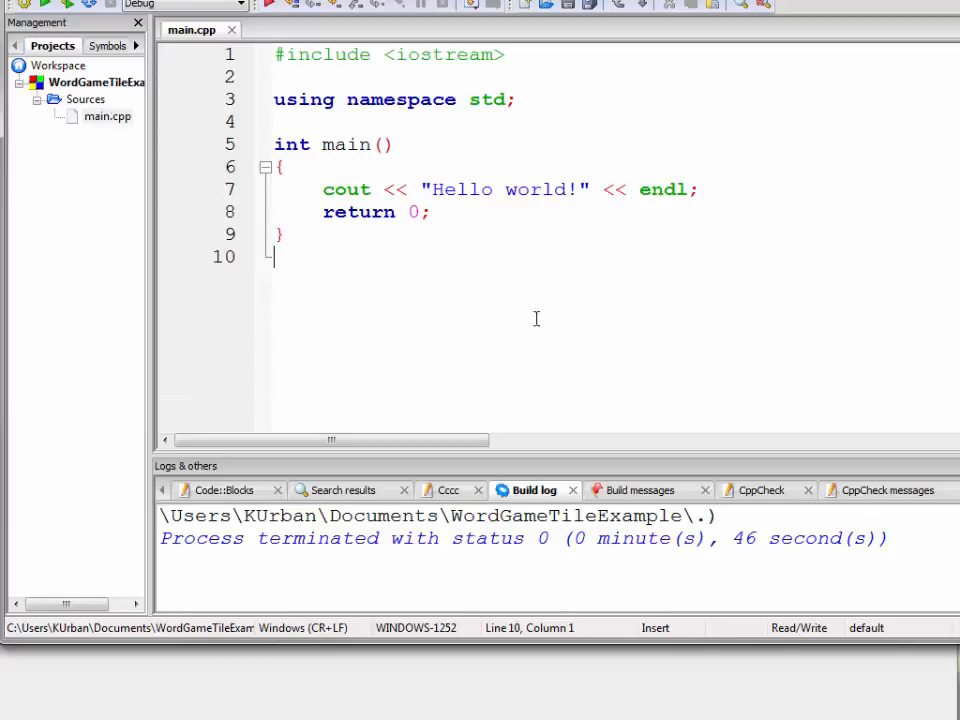
mouse_move(182, 15)
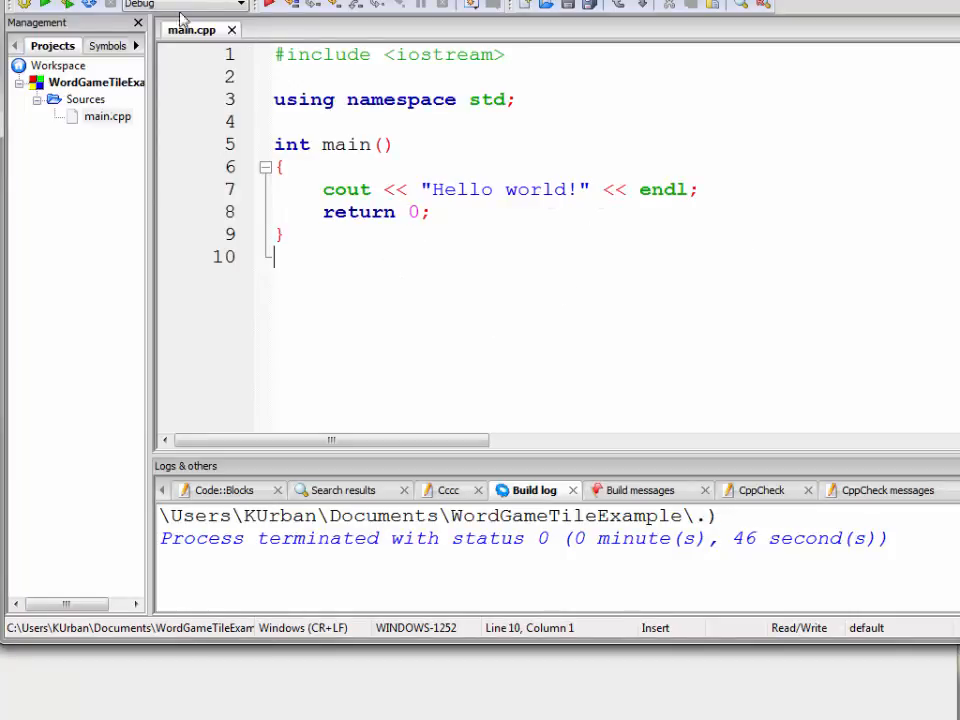
left_click(289, 5)
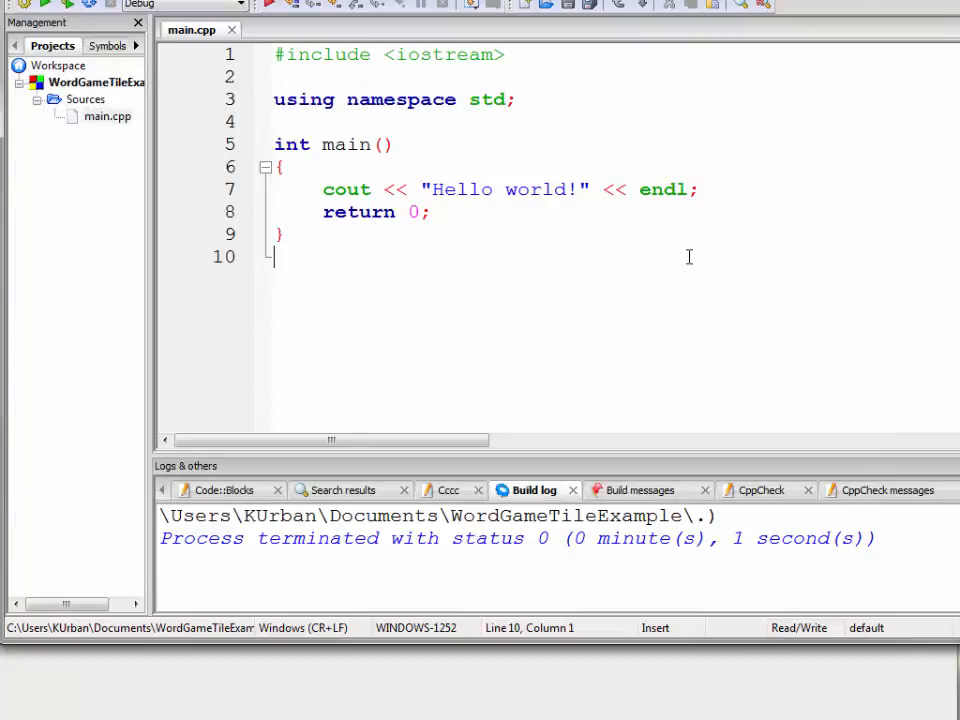
mouse_move(322, 189)
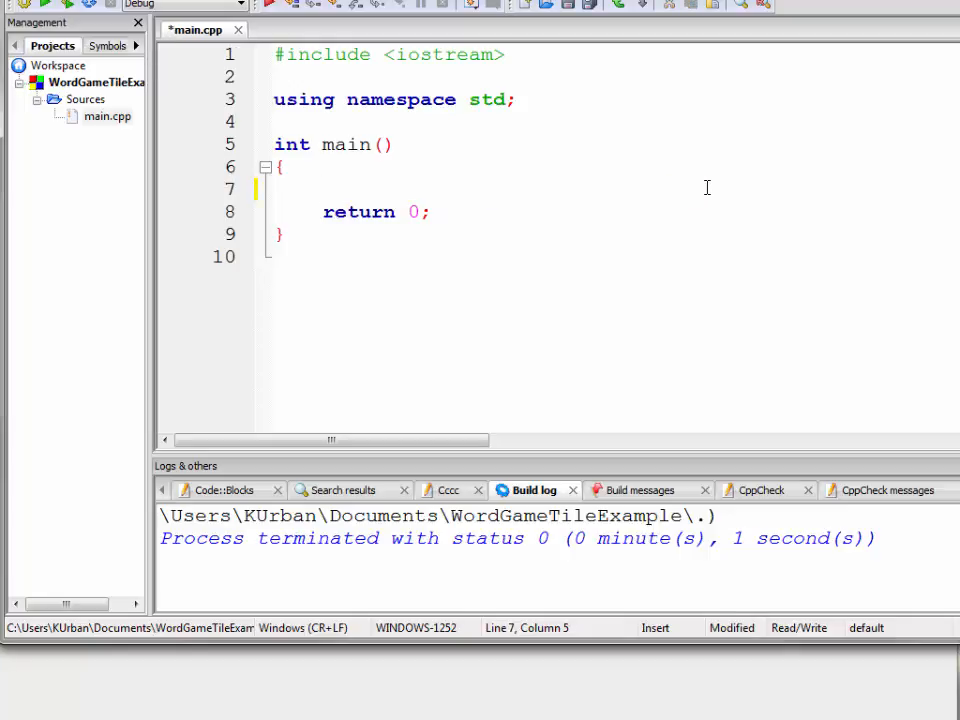
- Write 'GameManager gm;' and 'gm.start();' on the empty line inside main
left_click(274, 77)
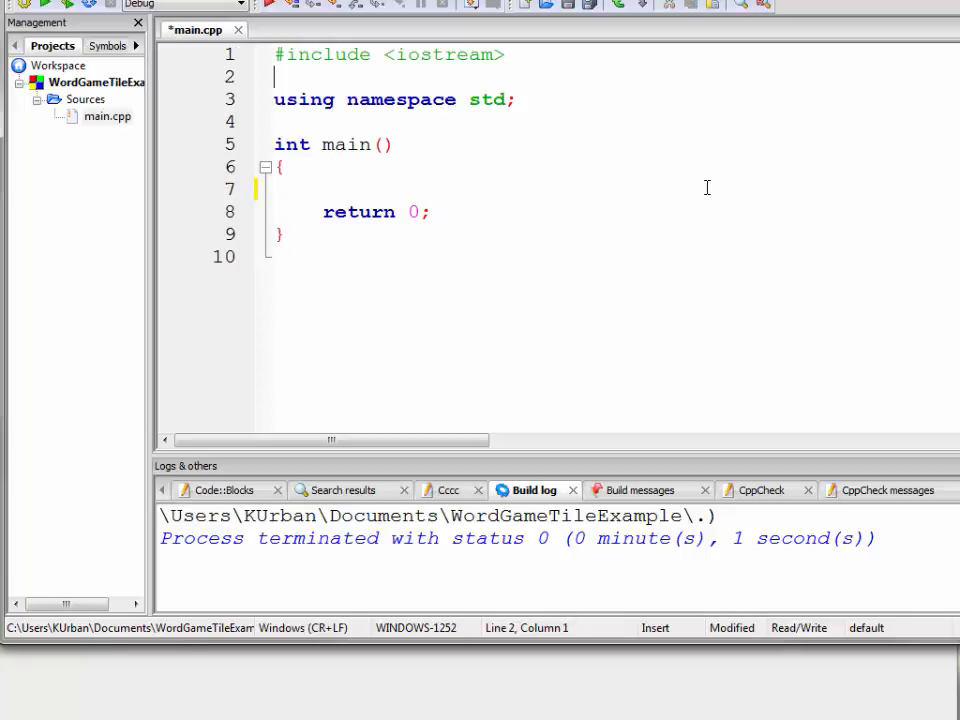
left_click(300, 188)
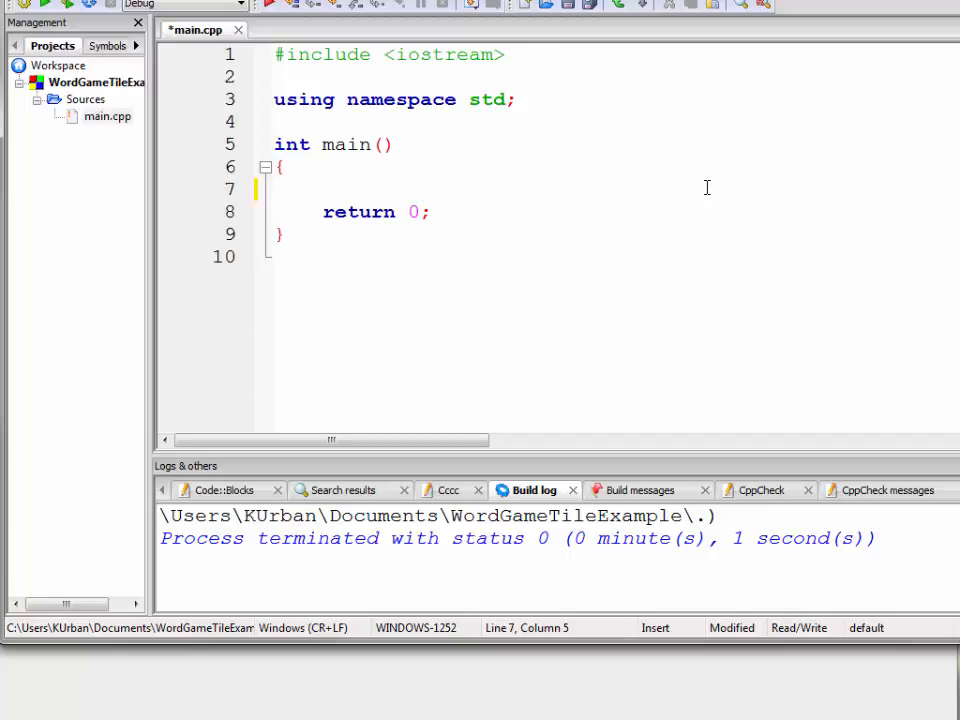
type("Ga")
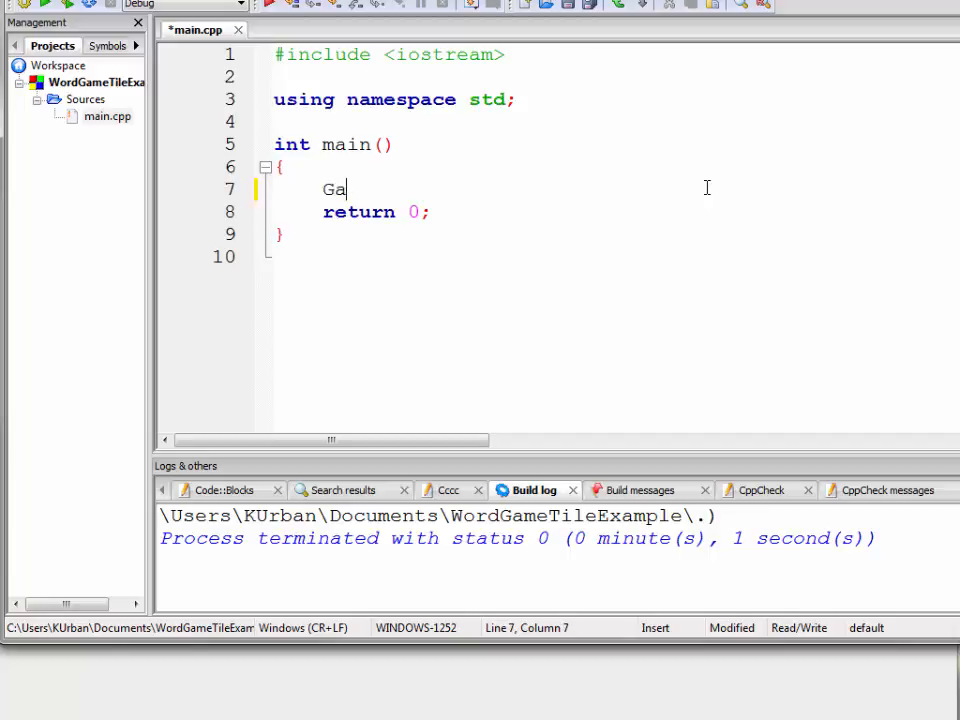
type("meMan")
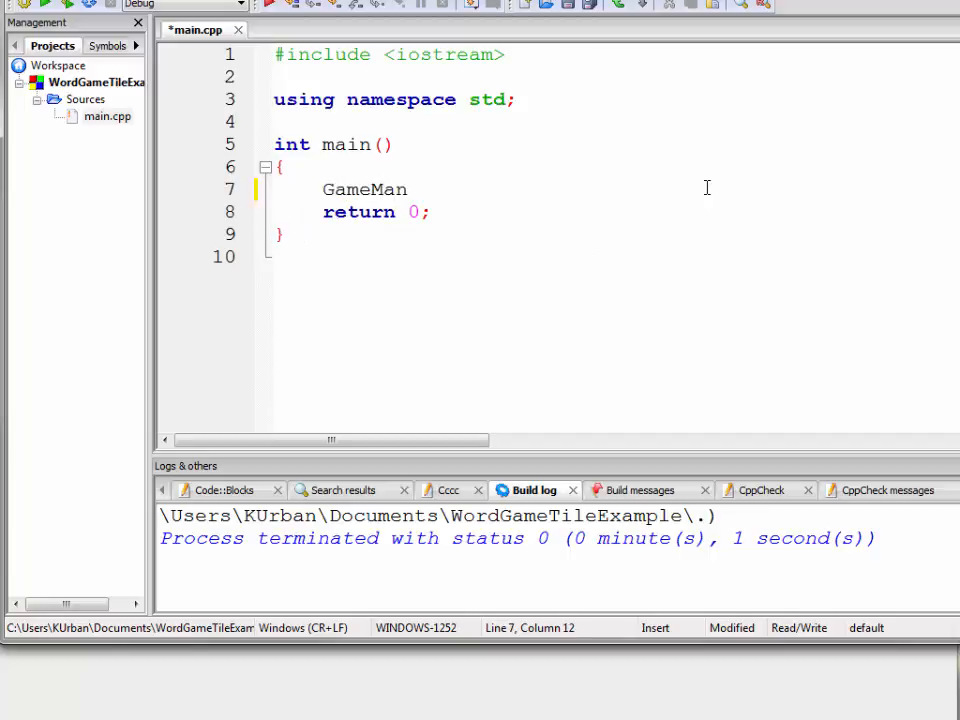
type("ager")
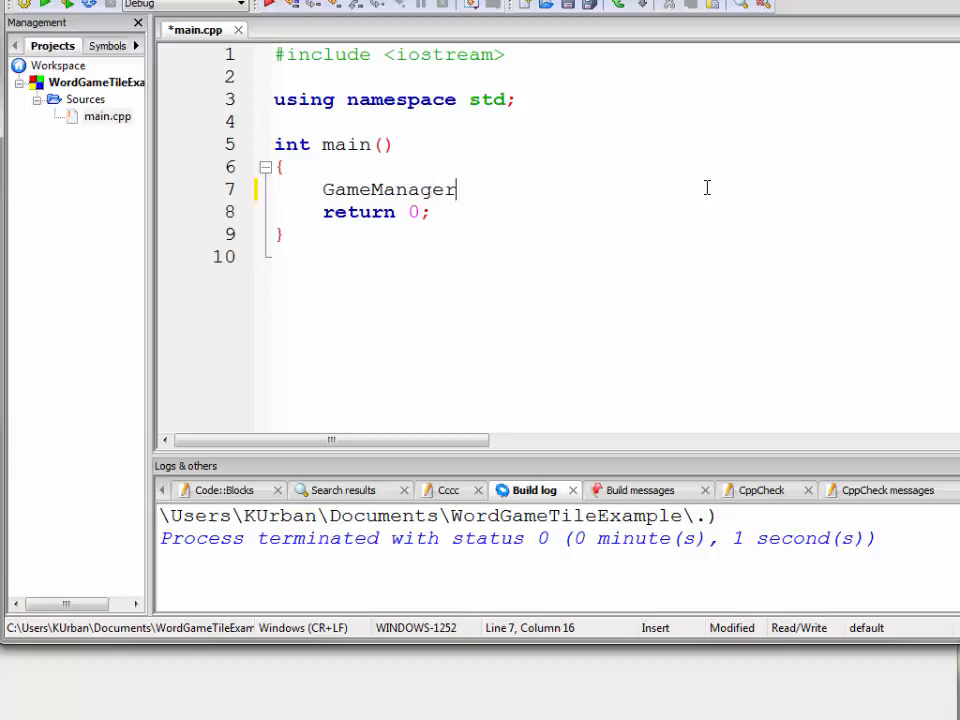
type("gm")
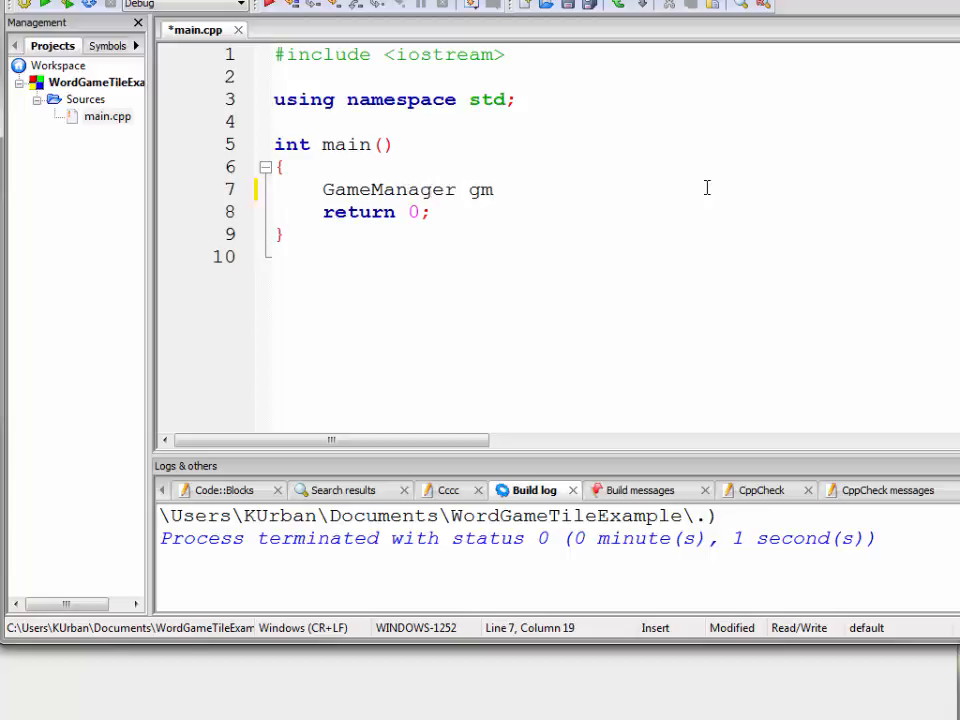
type(";")
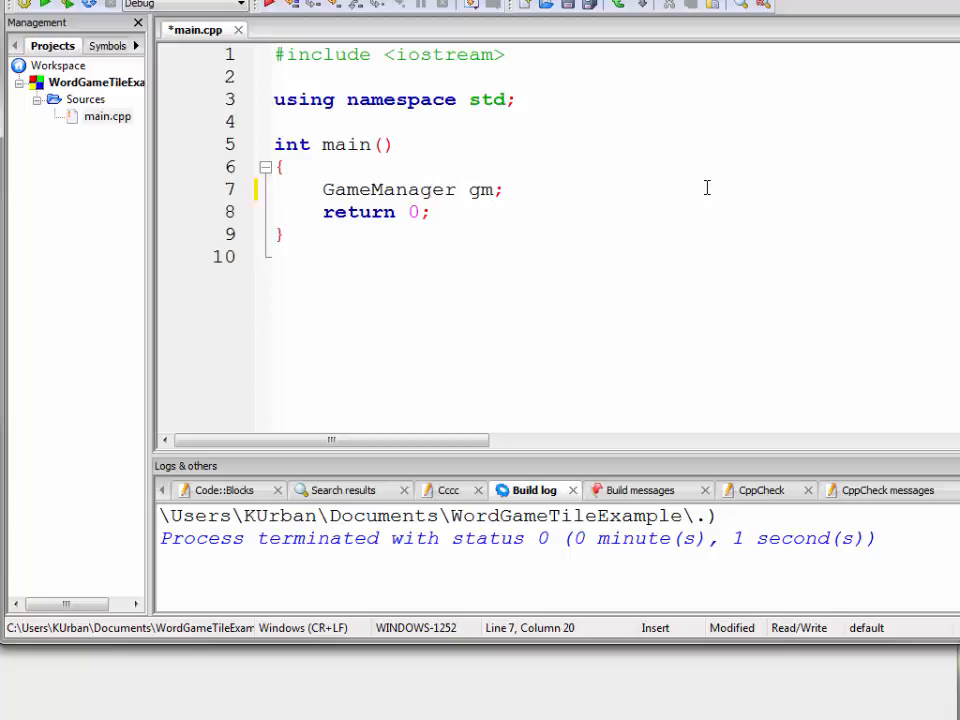
type("gm")
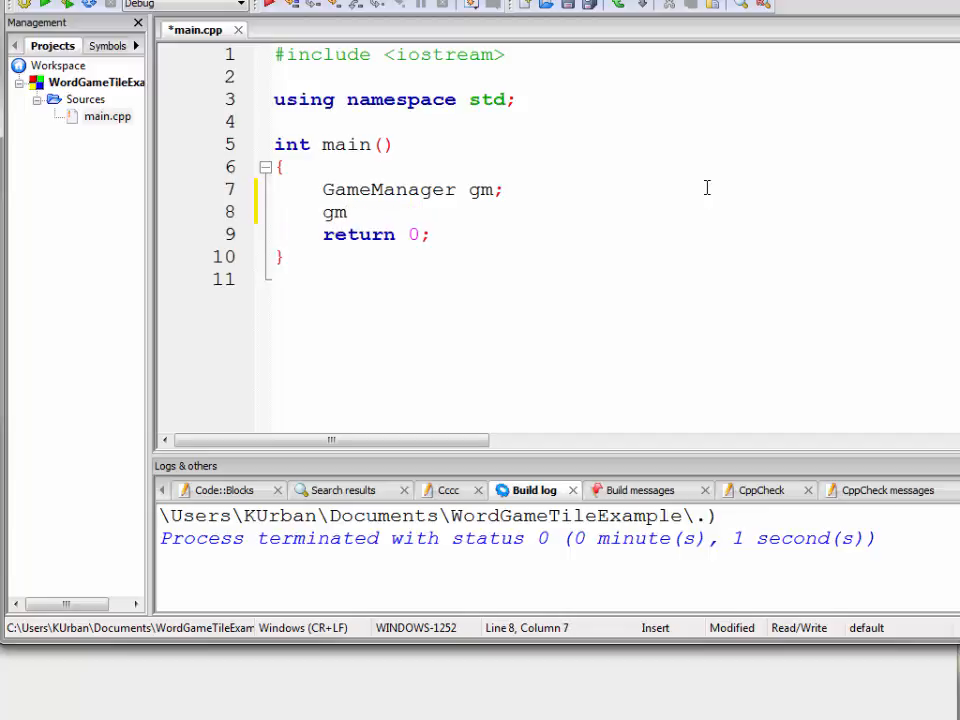
type(".start();")
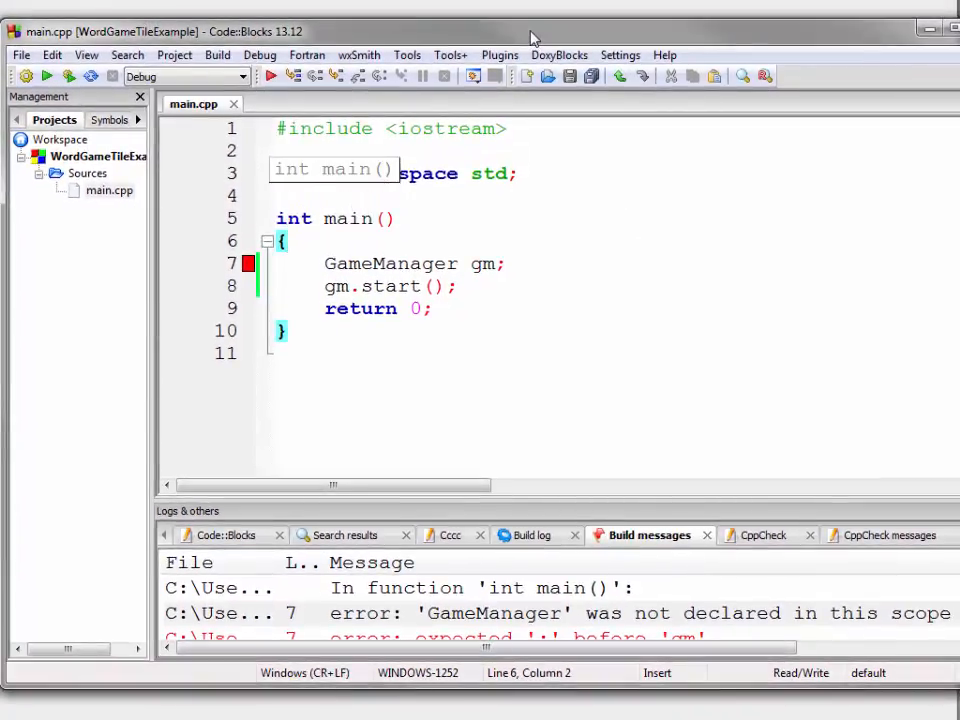
mouse_move(547, 224)
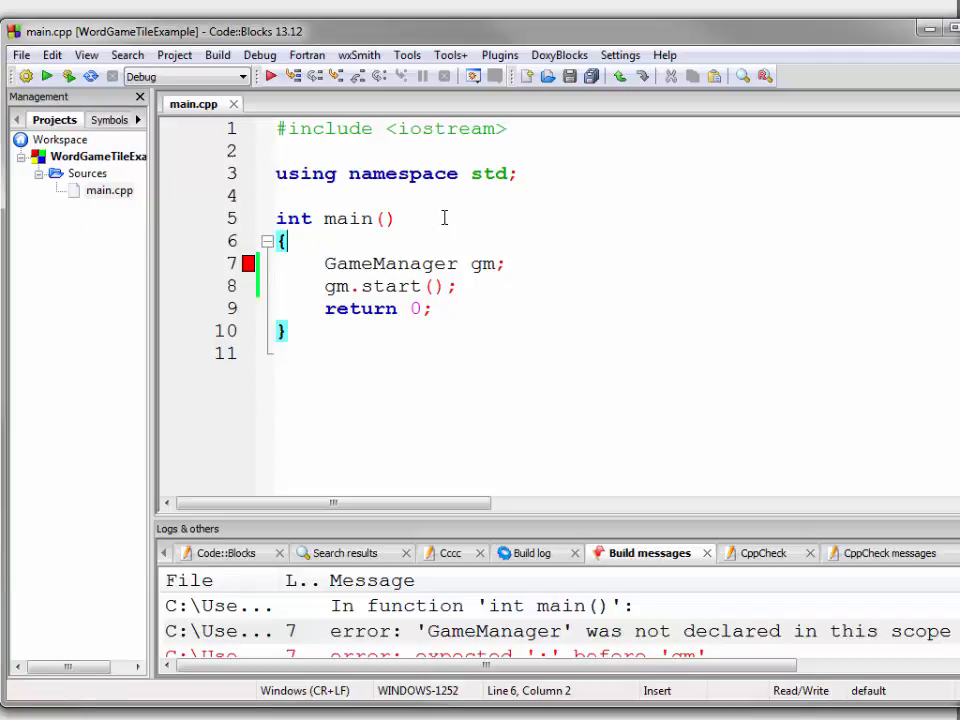
mouse_move(620, 261)
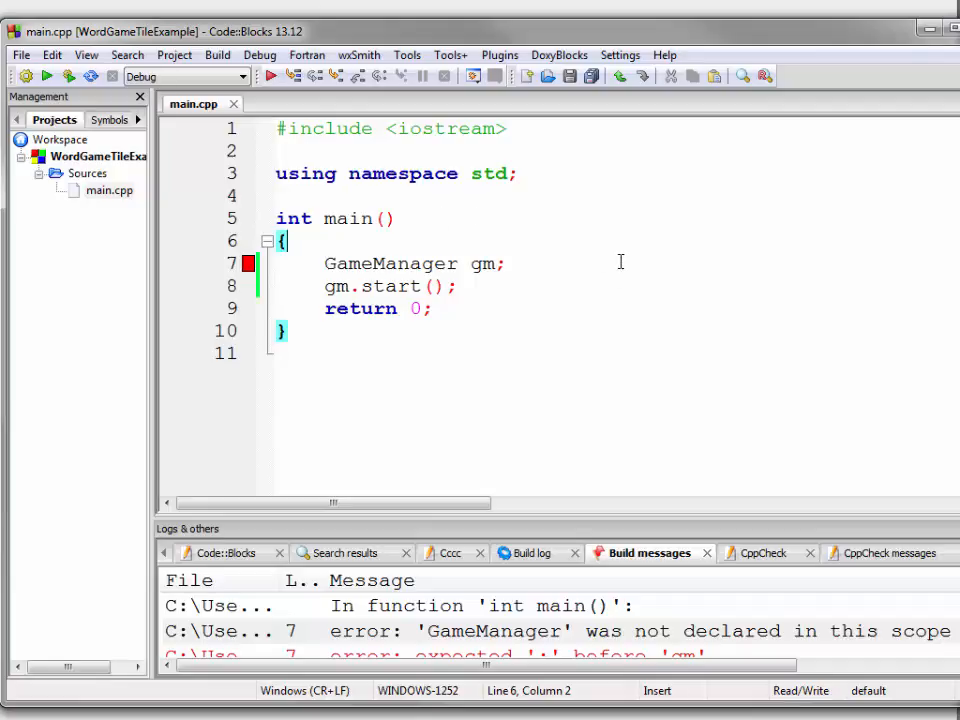
mouse_move(516, 234)
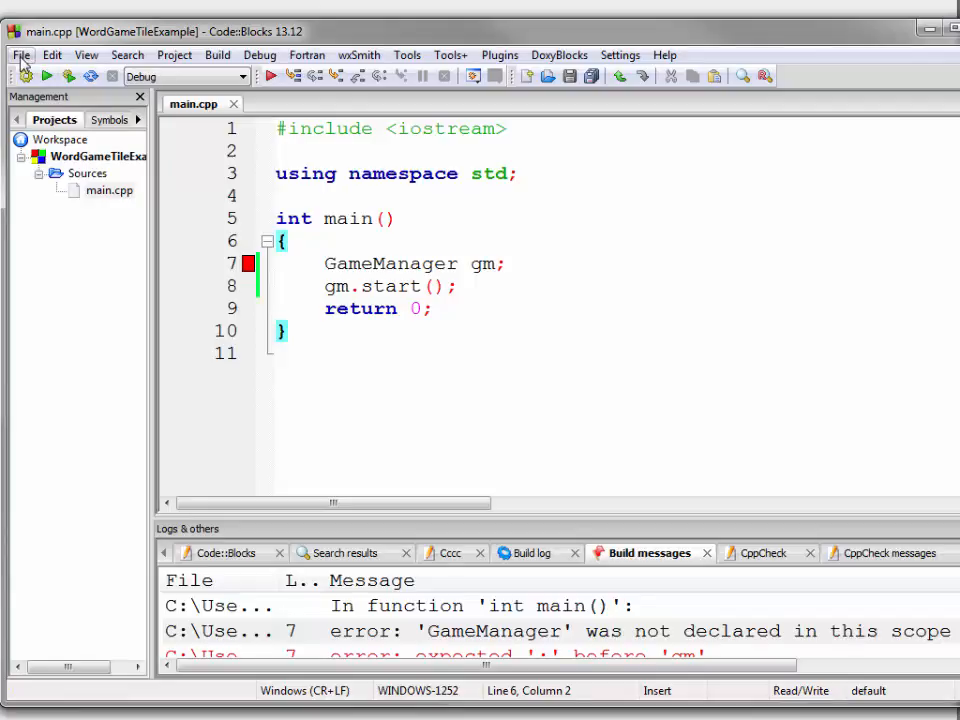
- Launch the Create new class dialog via File > New > Class
left_click(20, 55)
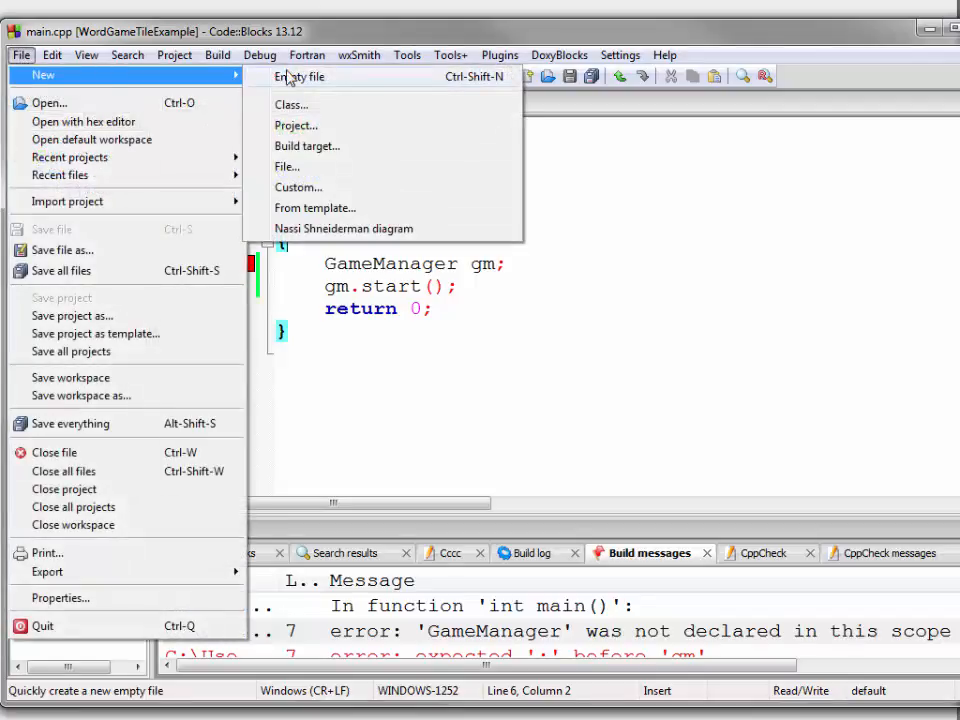
mouse_move(291, 105)
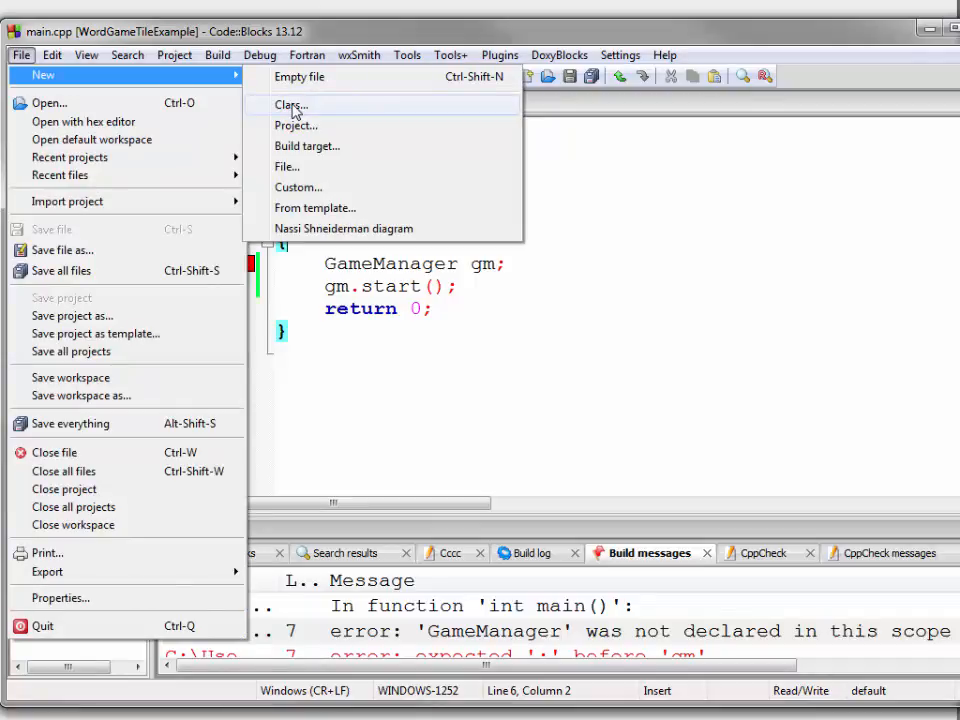
left_click(291, 105)
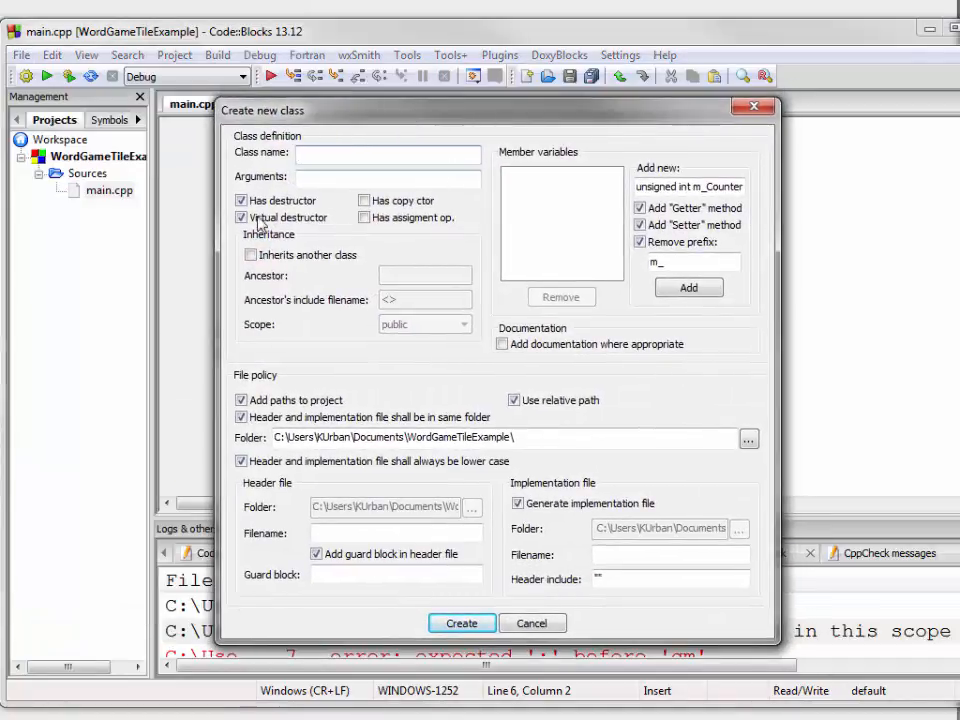
- Create class 'GameManager' with Has destructor unchecked
left_click(388, 154)
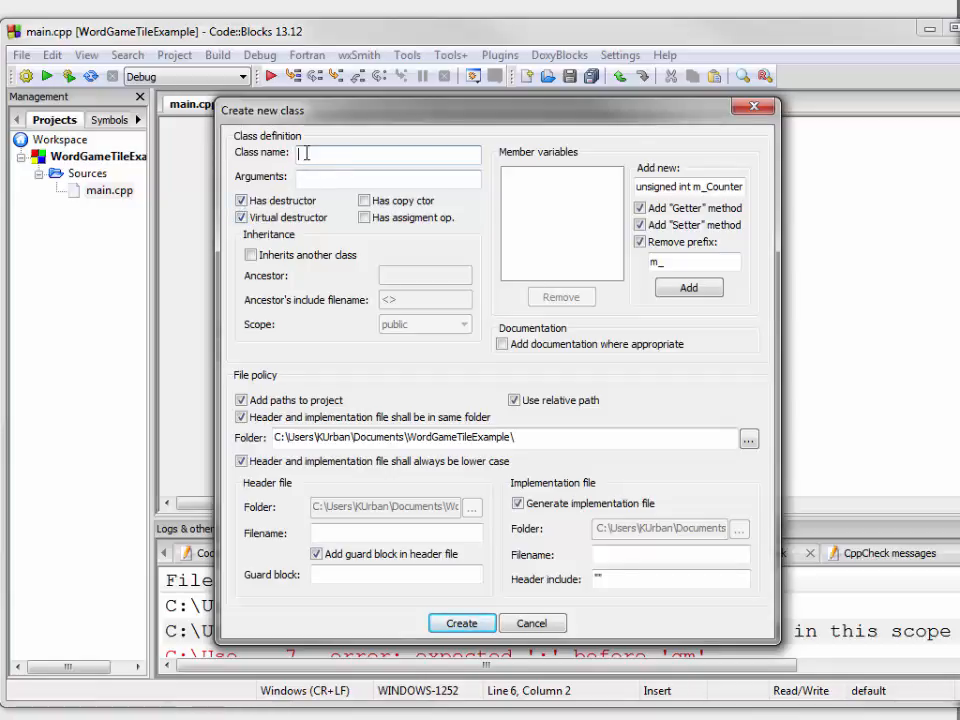
type("Game")
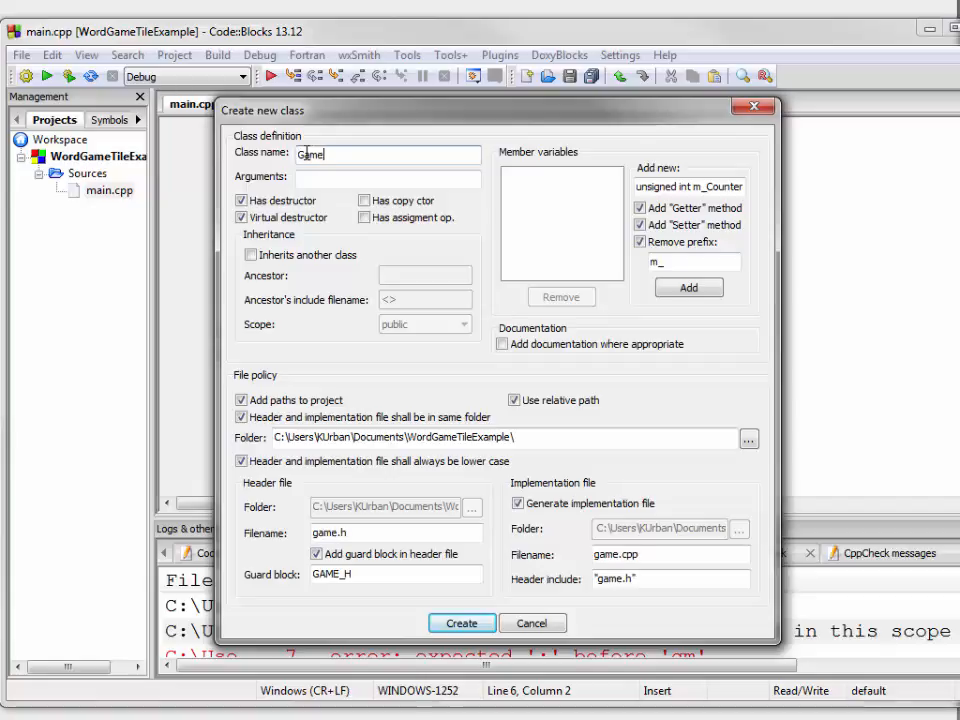
type("Manager")
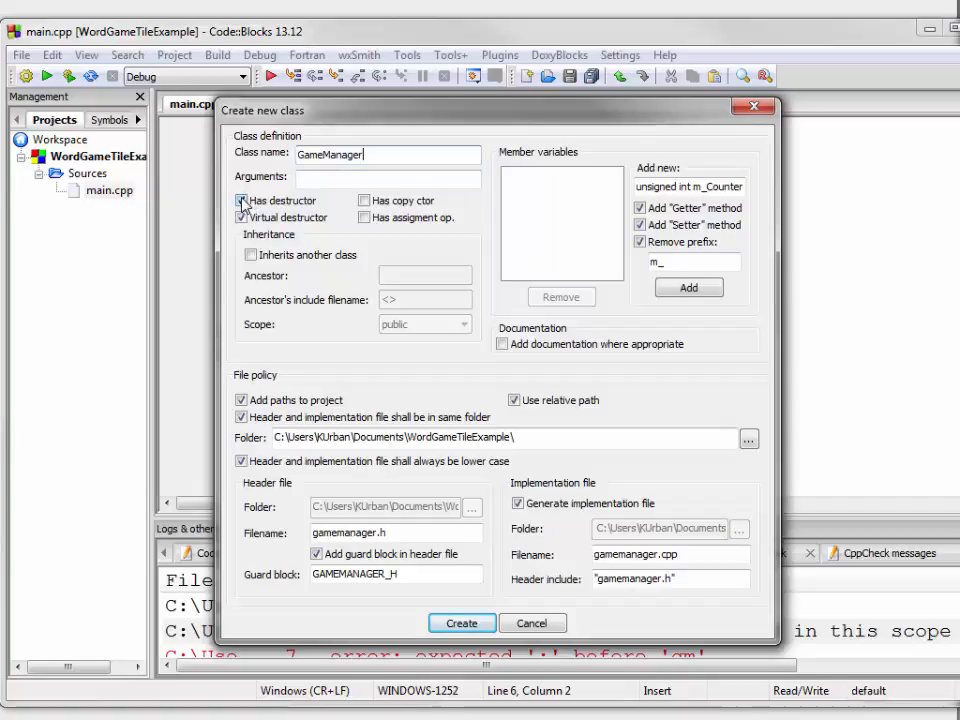
left_click(241, 201)
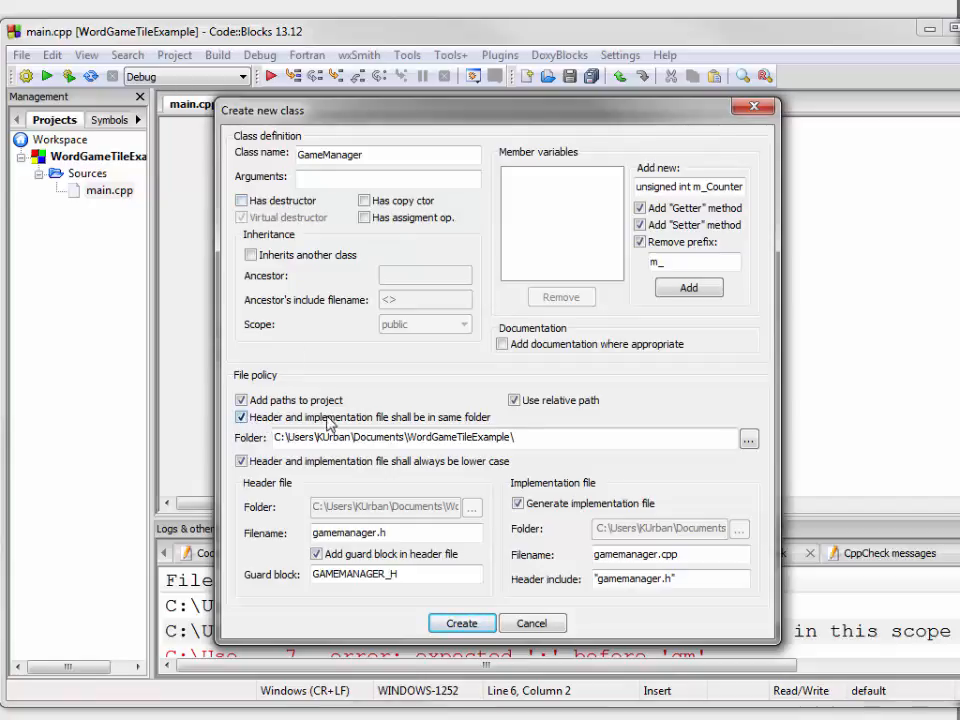
mouse_move(505, 432)
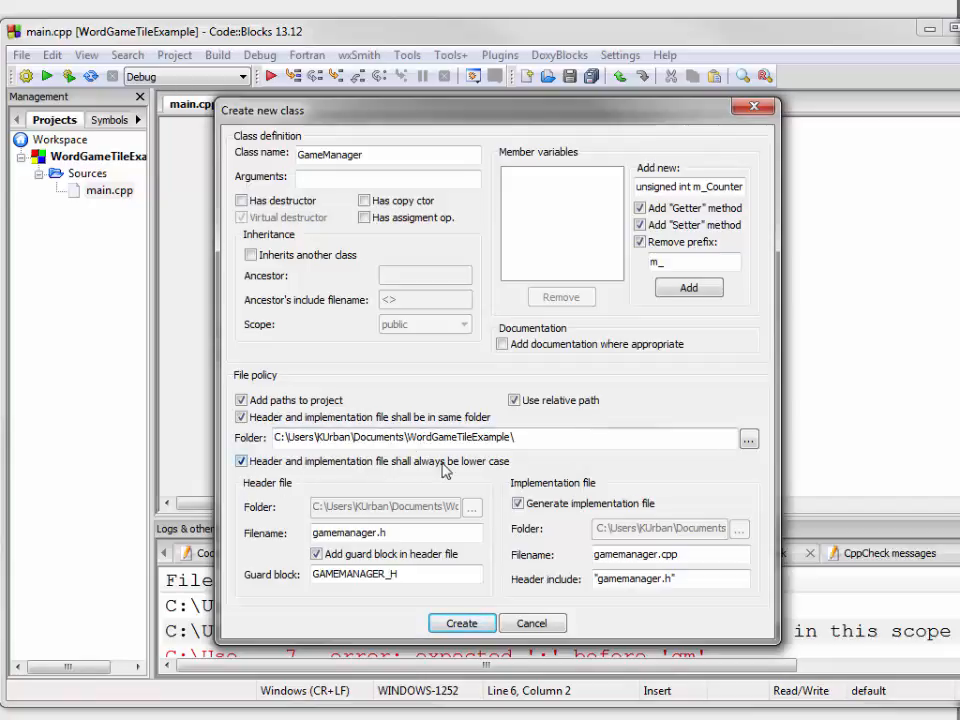
mouse_move(495, 468)
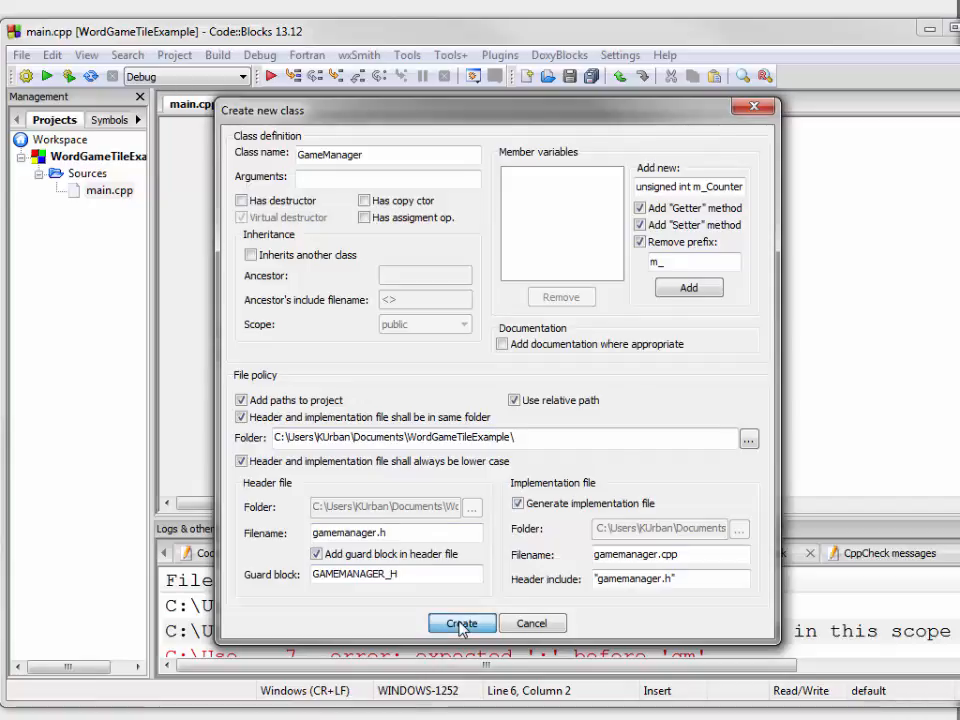
left_click(461, 623)
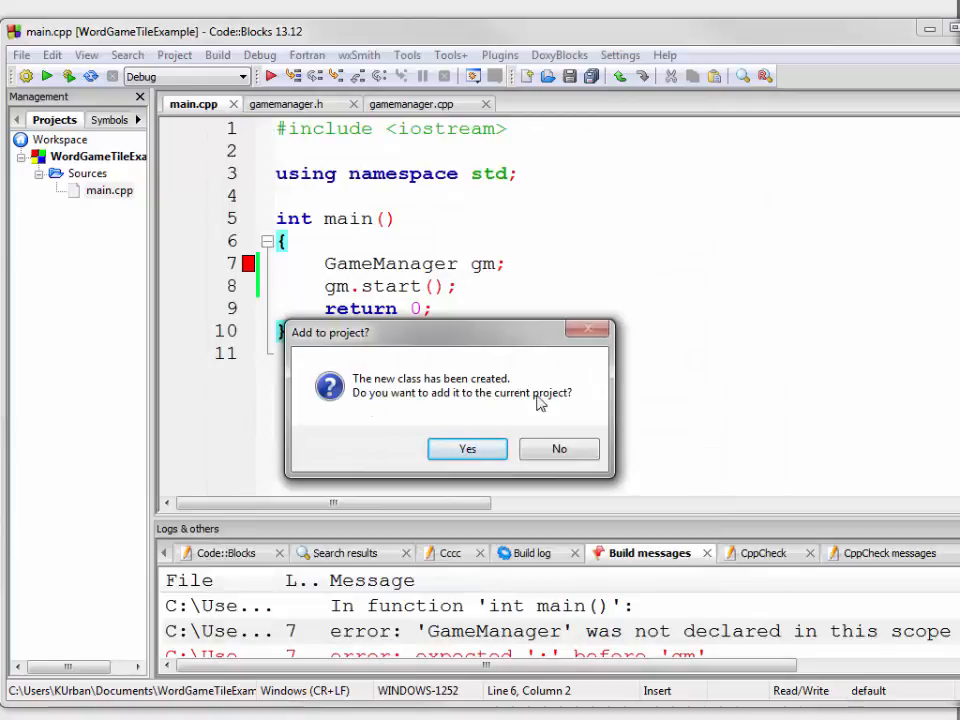
- Confirm adding GameManager to the project with Debug and Release targets kept checked
left_click(467, 448)
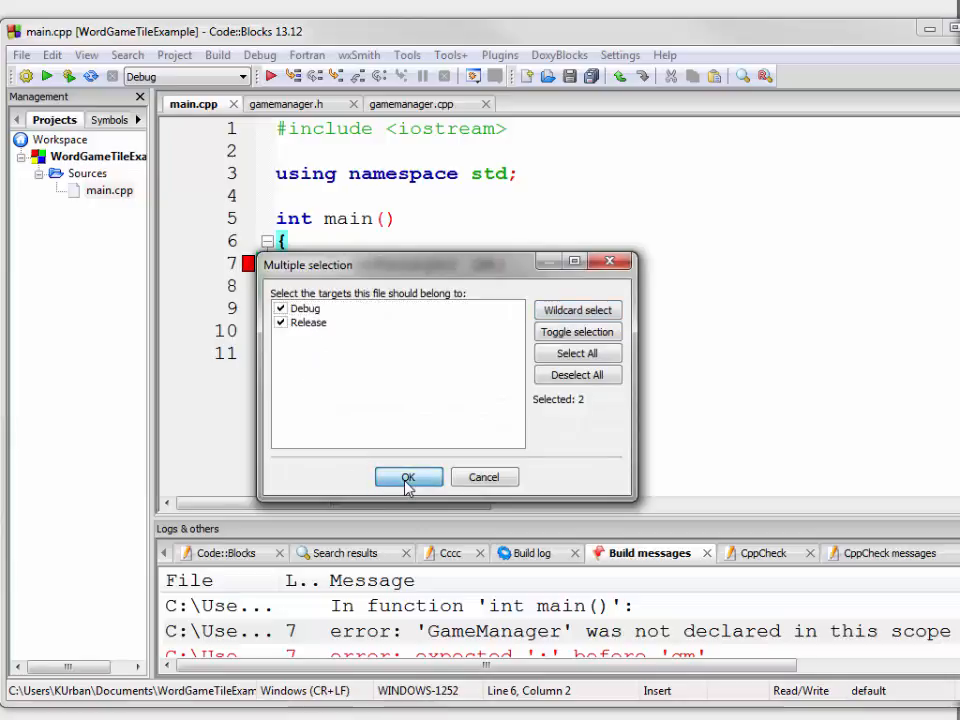
left_click(408, 477)
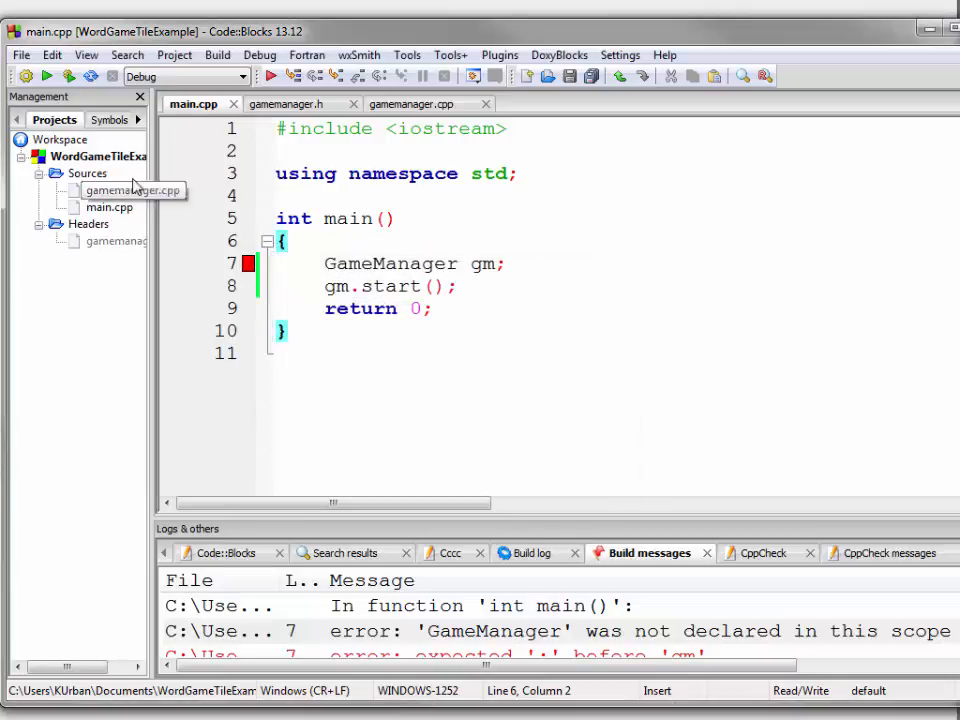
mouse_move(125, 241)
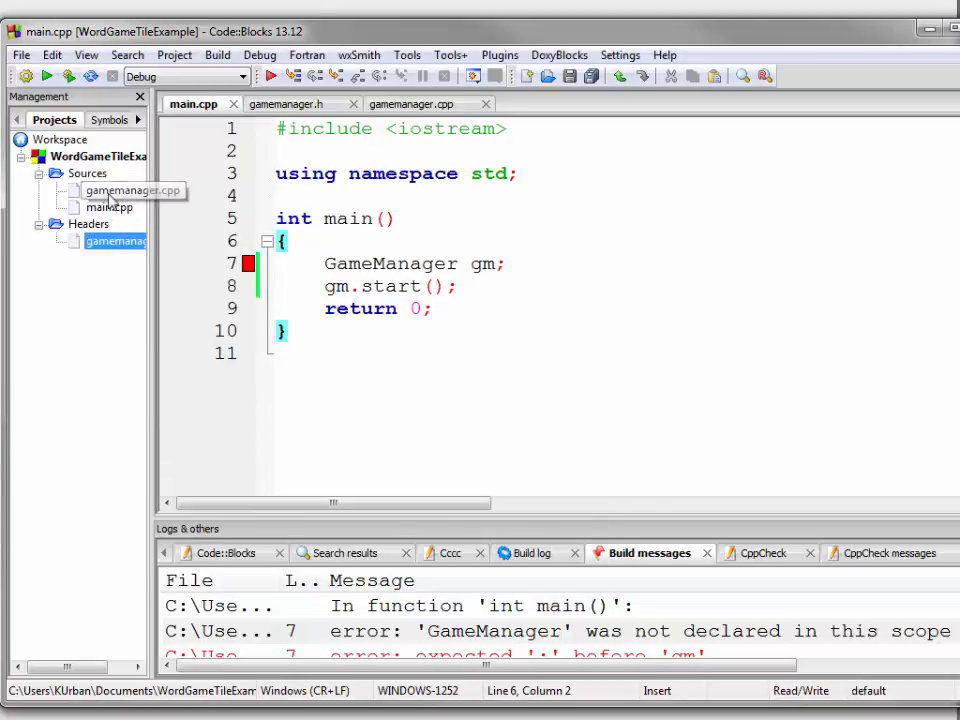
left_click(124, 241)
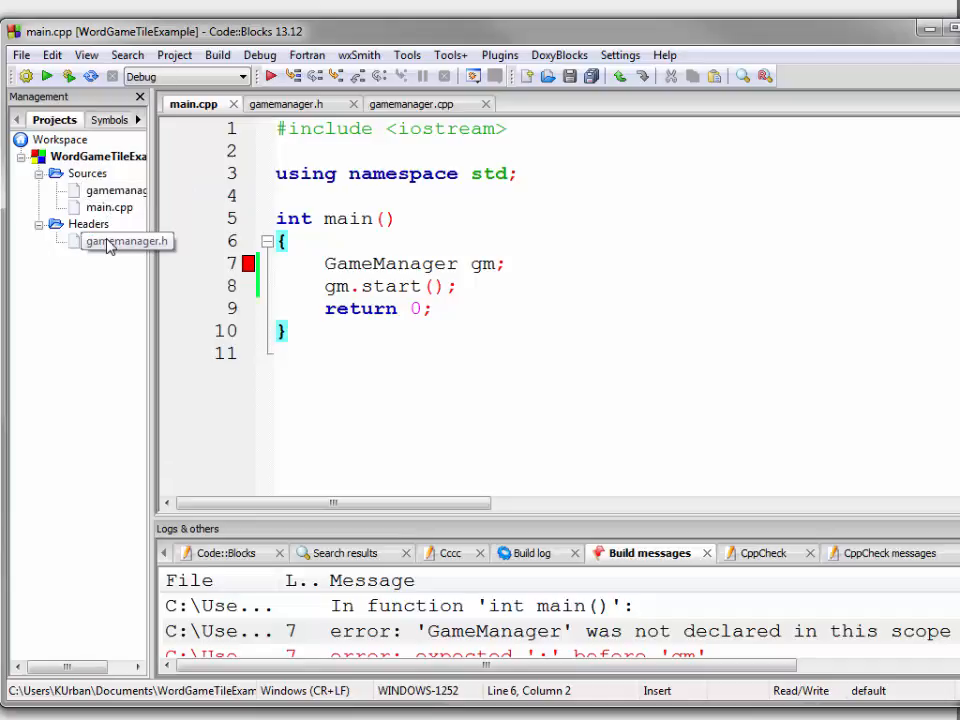
- Open gamemanager.h and review the GameManager:: constructor in gamemanager.cpp
double_click(125, 241)
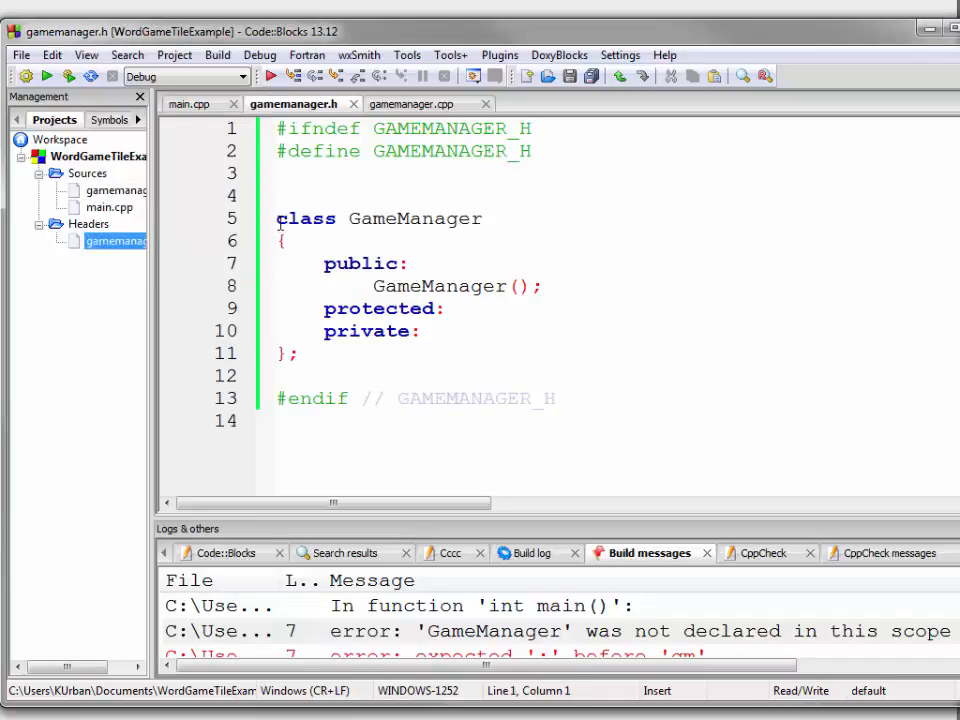
left_click_drag(277, 218, 297, 353)
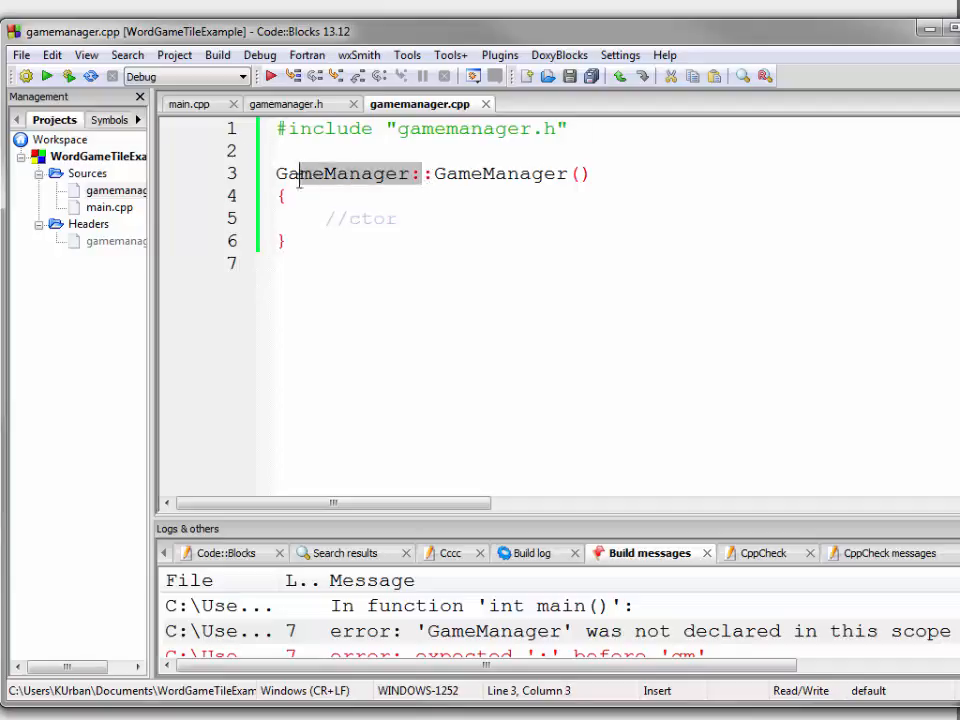
left_click(277, 173)
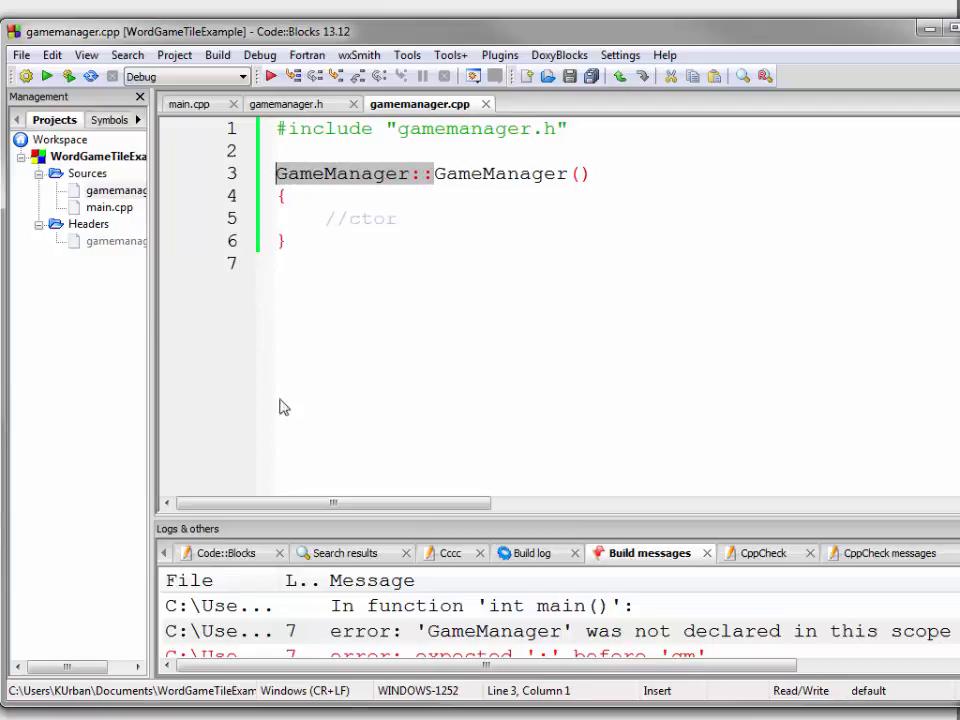
mouse_move(193, 110)
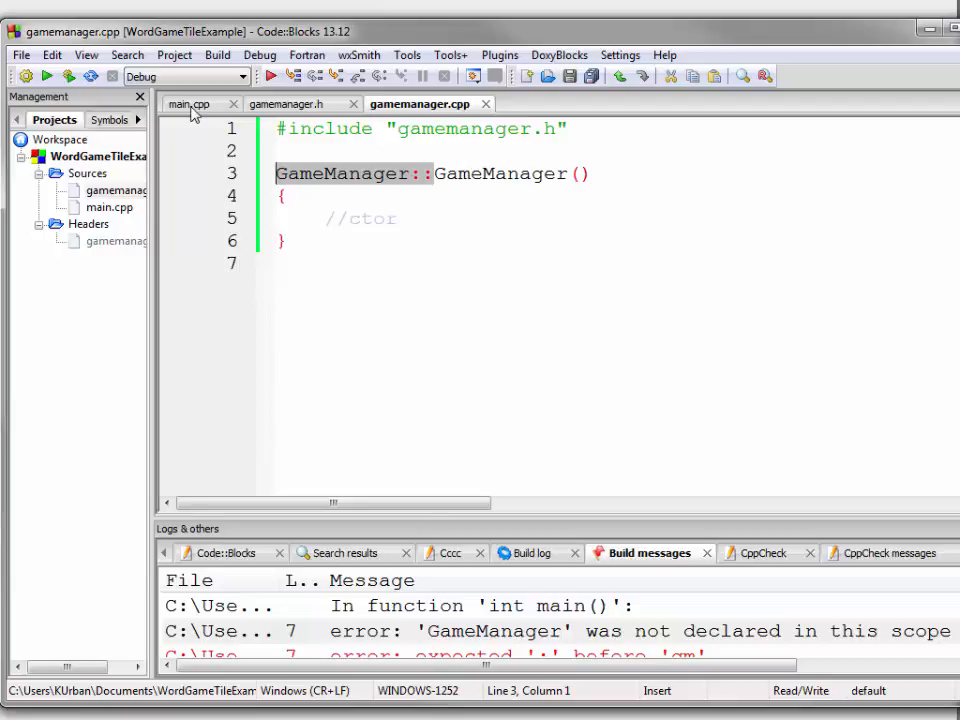
- Add #include "gamemanager.h" below the iostream include in main.cpp
left_click(188, 104)
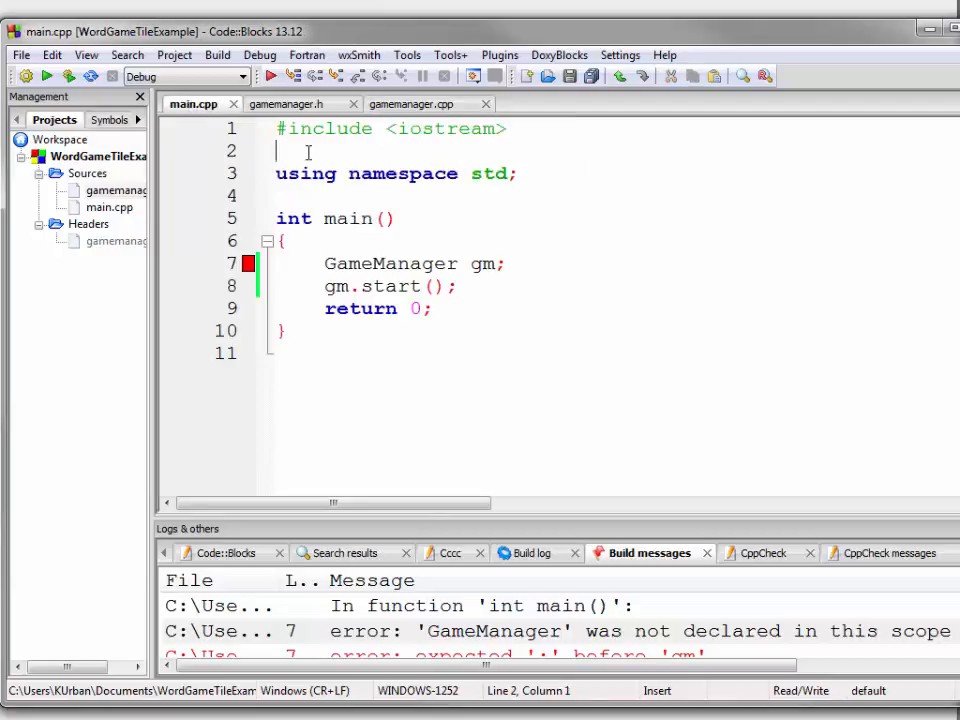
type("#include \"gamemanager.h\"")
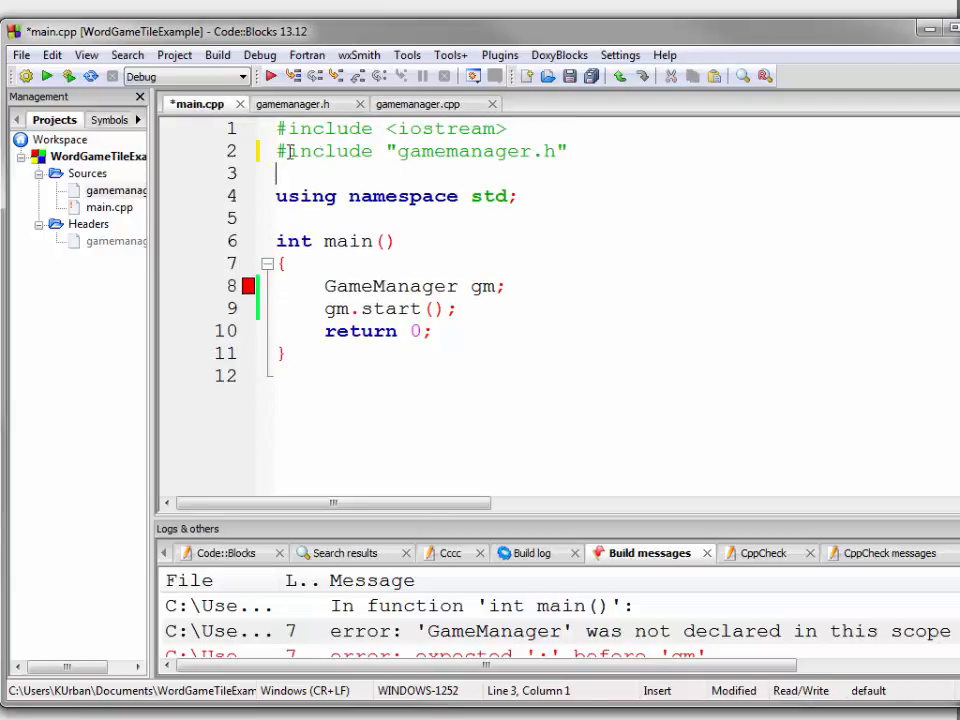
left_click(567, 151)
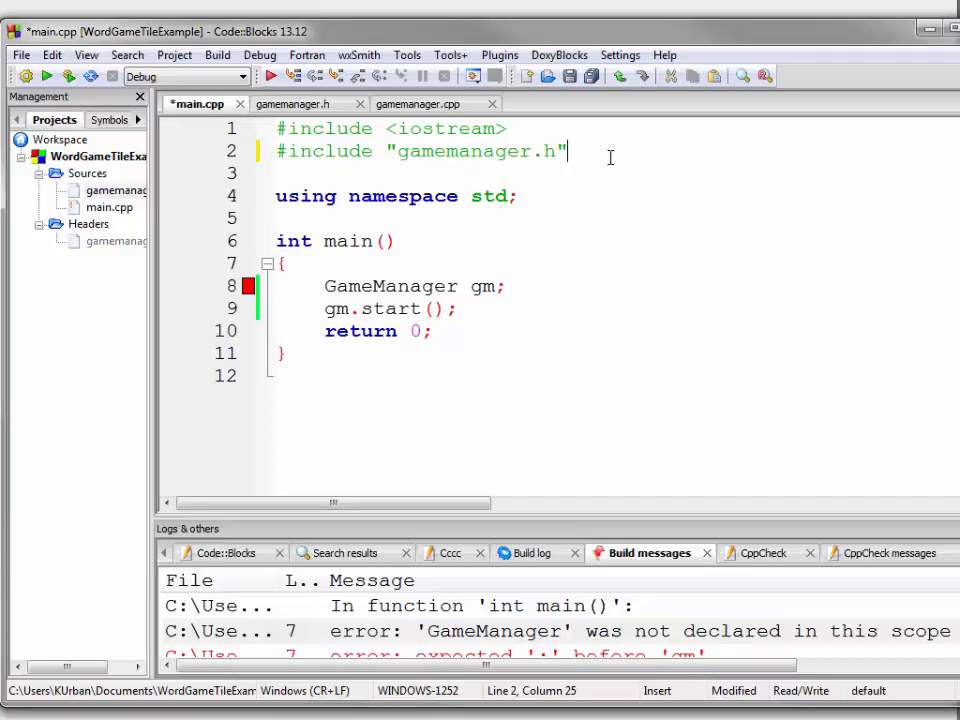
left_click(390, 151)
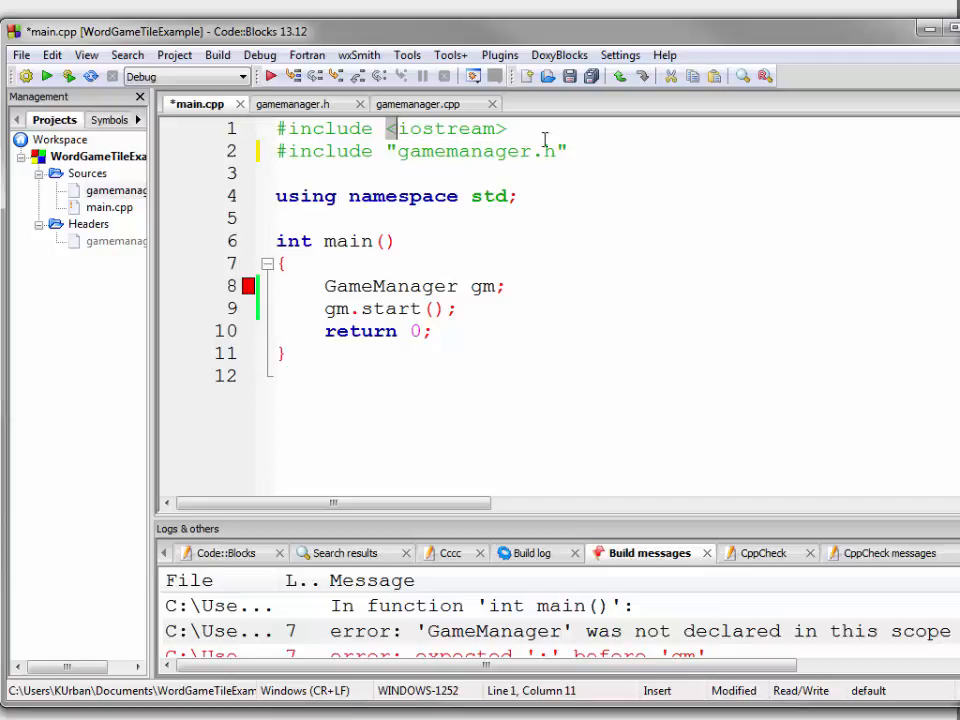
left_click(392, 151)
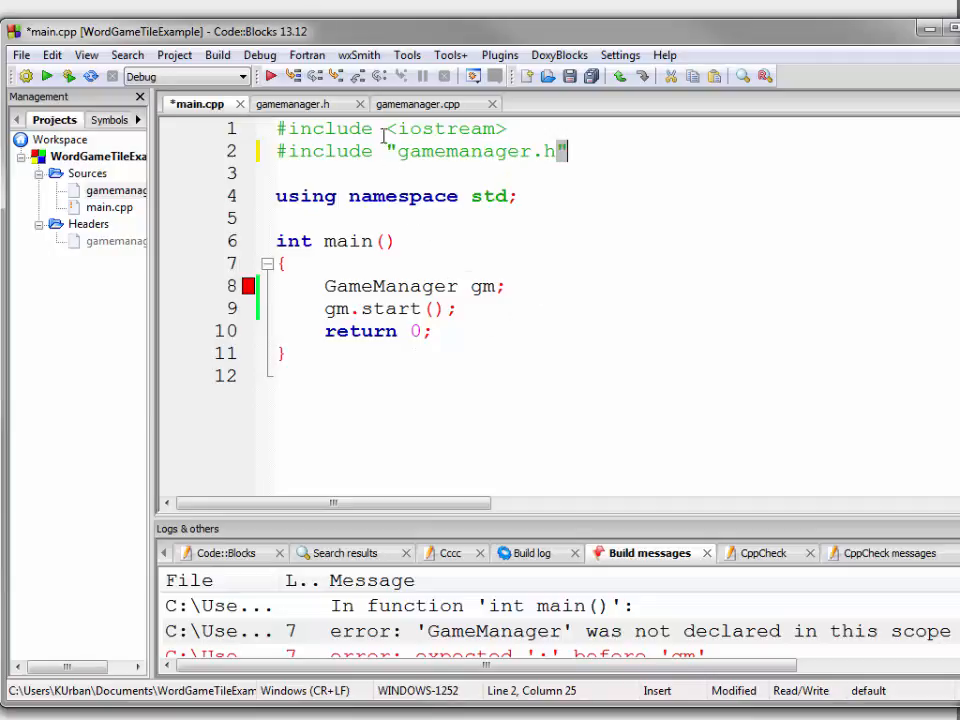
left_click(495, 128)
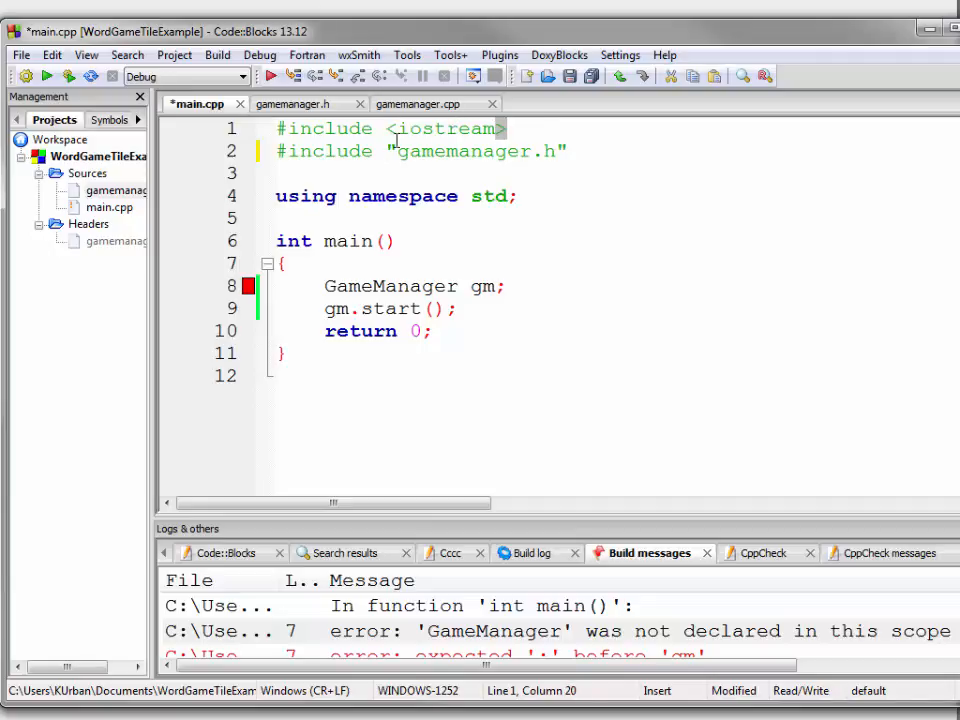
left_click(280, 173)
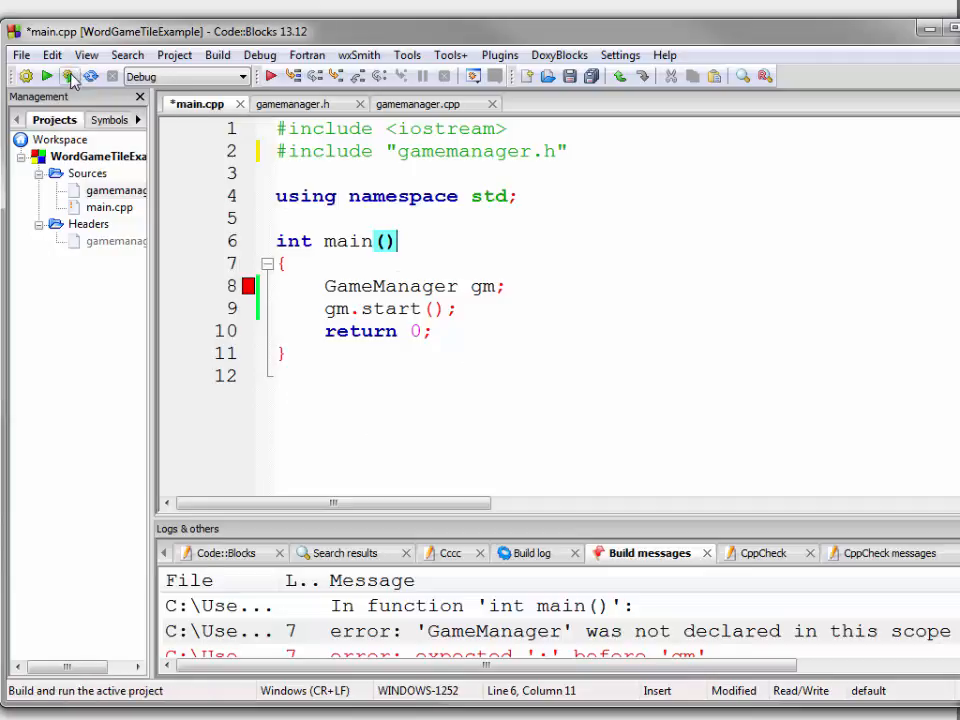
- Build, then inspect gamemanager.h and the gm declaration behind the missing start error
left_click(69, 76)
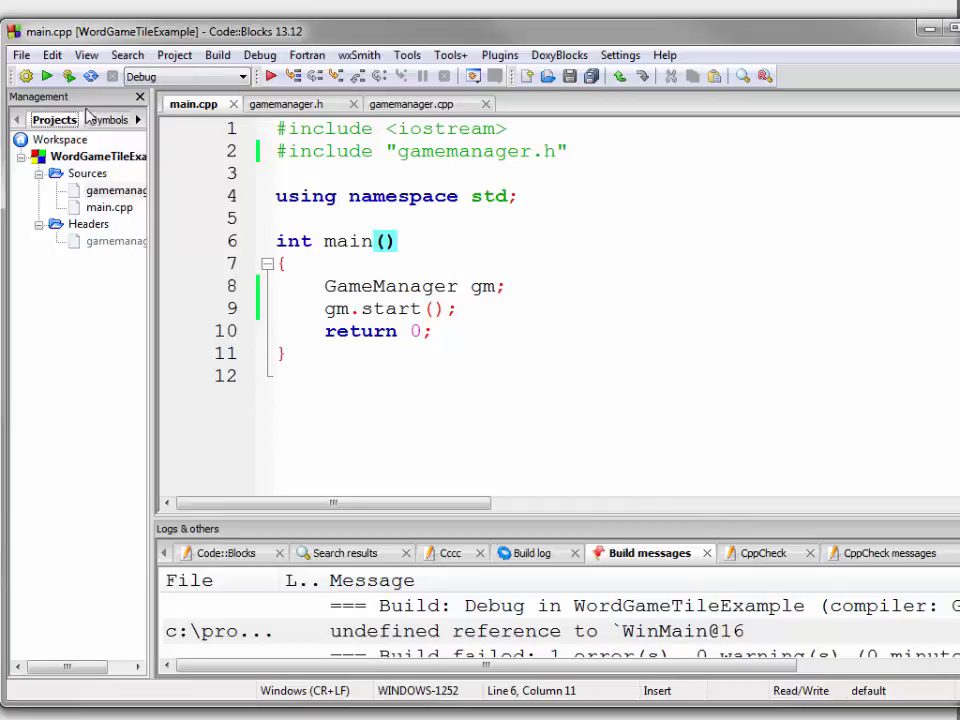
mouse_move(510, 277)
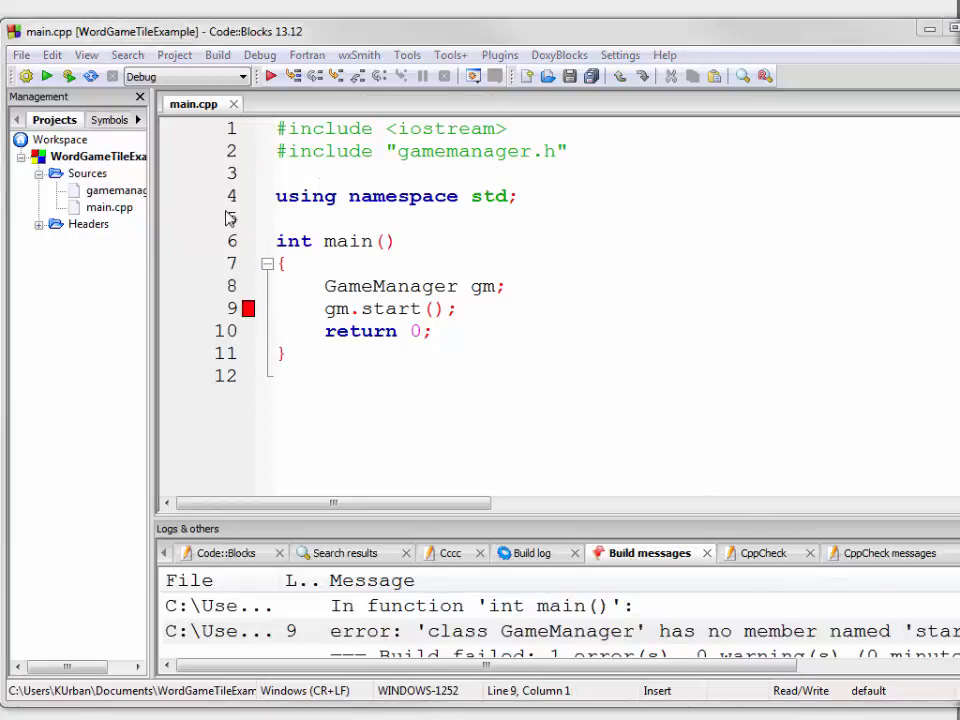
left_click(57, 224)
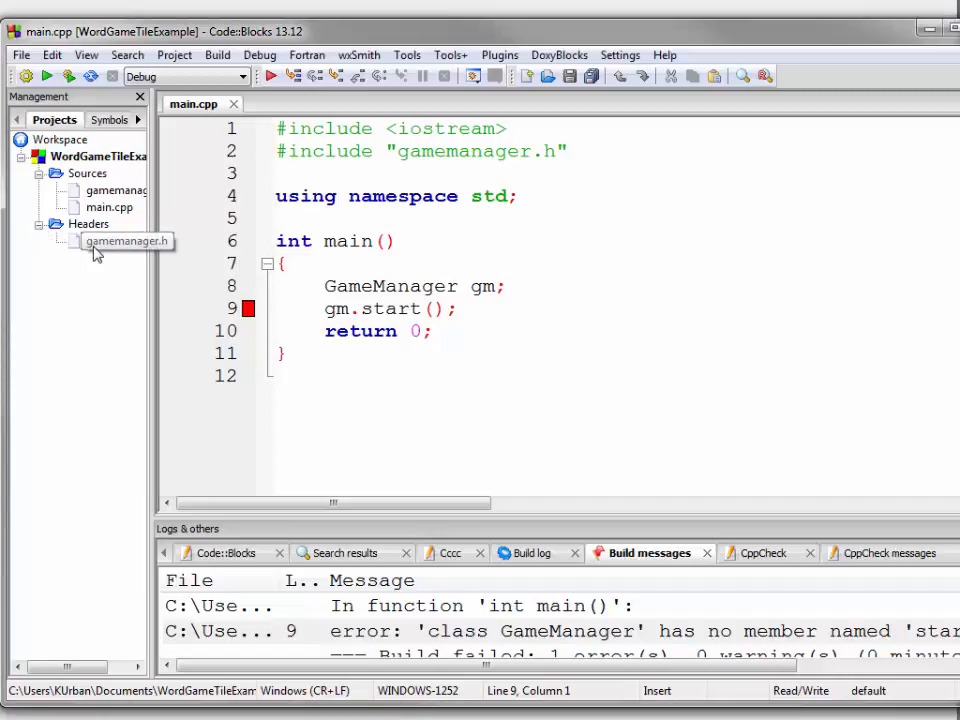
left_click(125, 241)
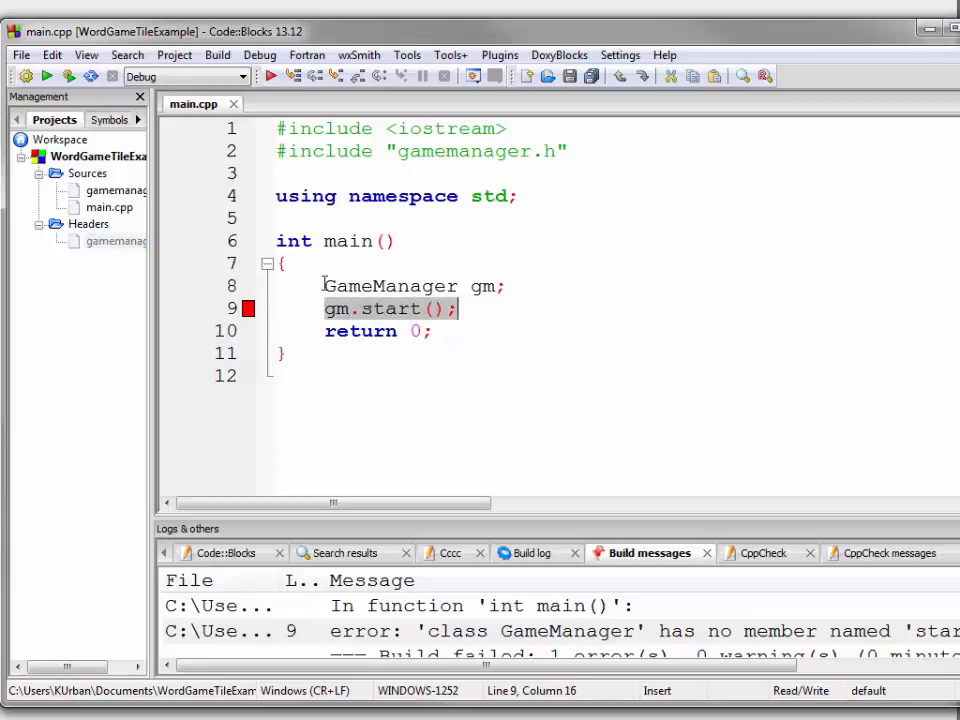
left_click(507, 285)
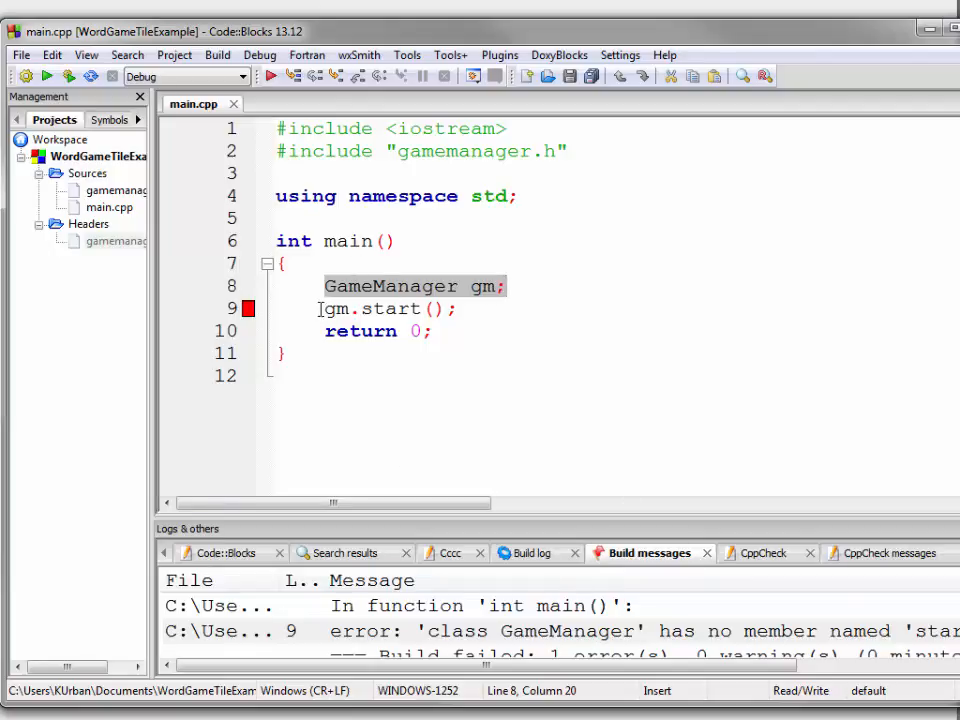
mouse_move(112, 190)
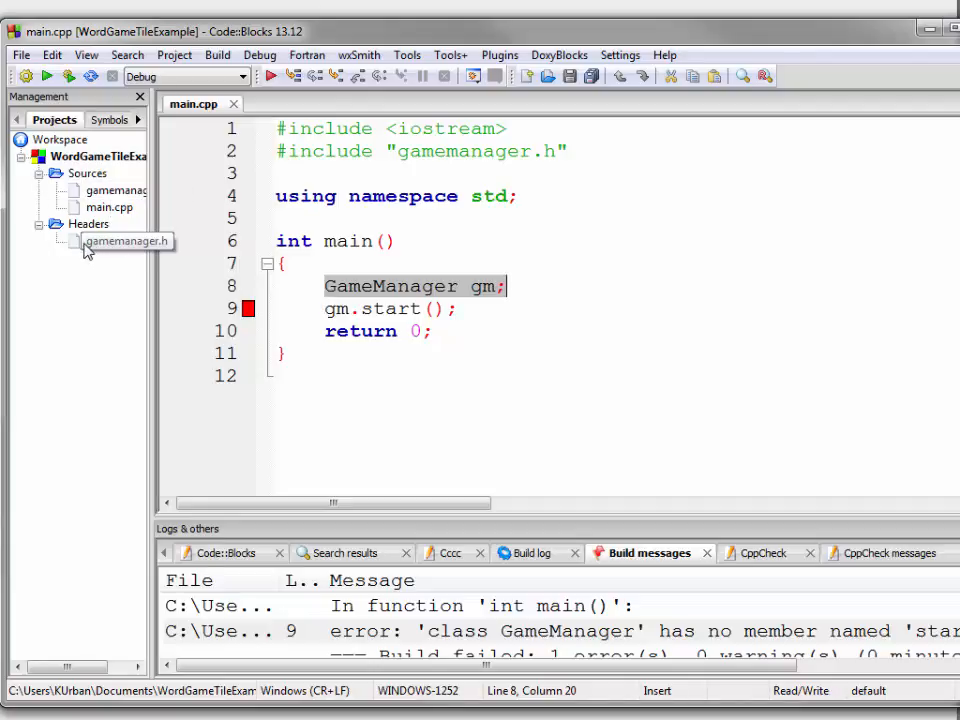
- Add 'void start();' on a new line below the constructor in gamemanager.h
double_click(127, 241)
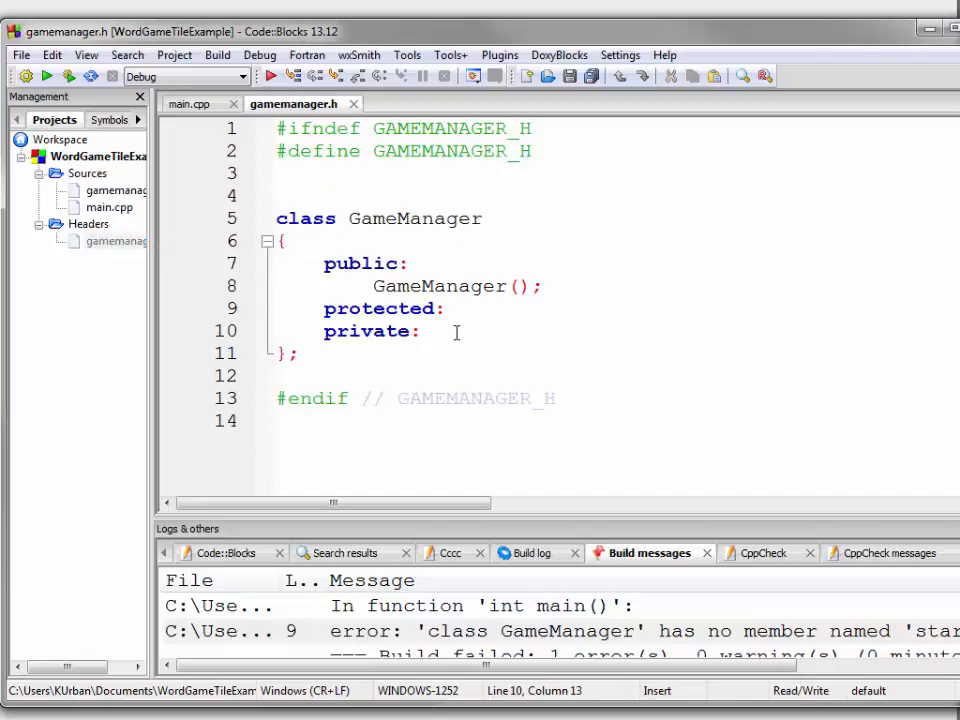
key("Return")
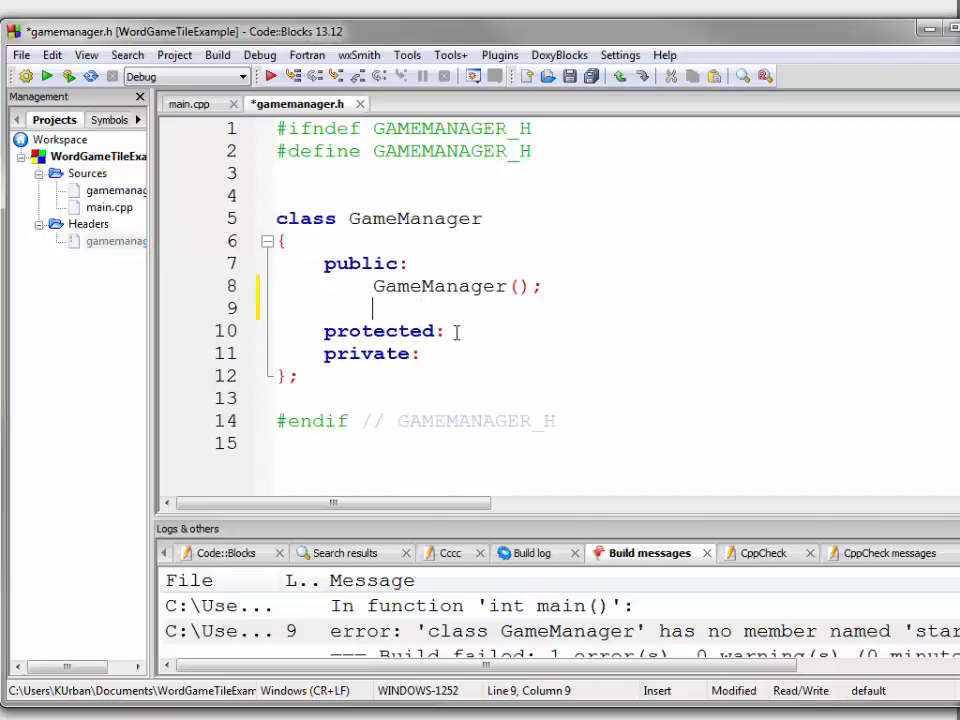
type("void")
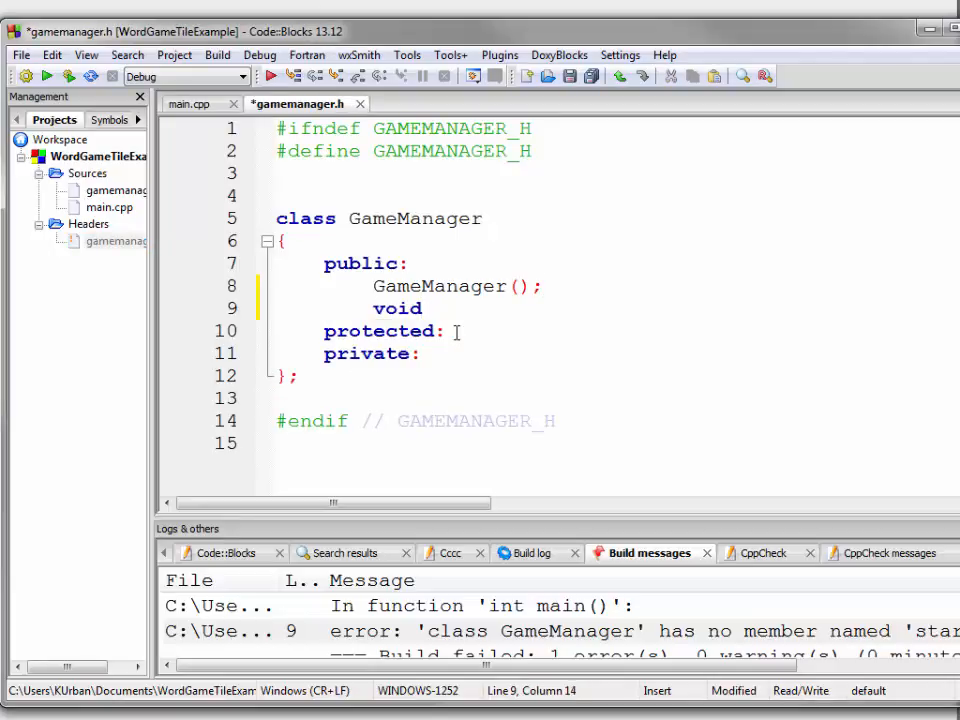
type("start();")
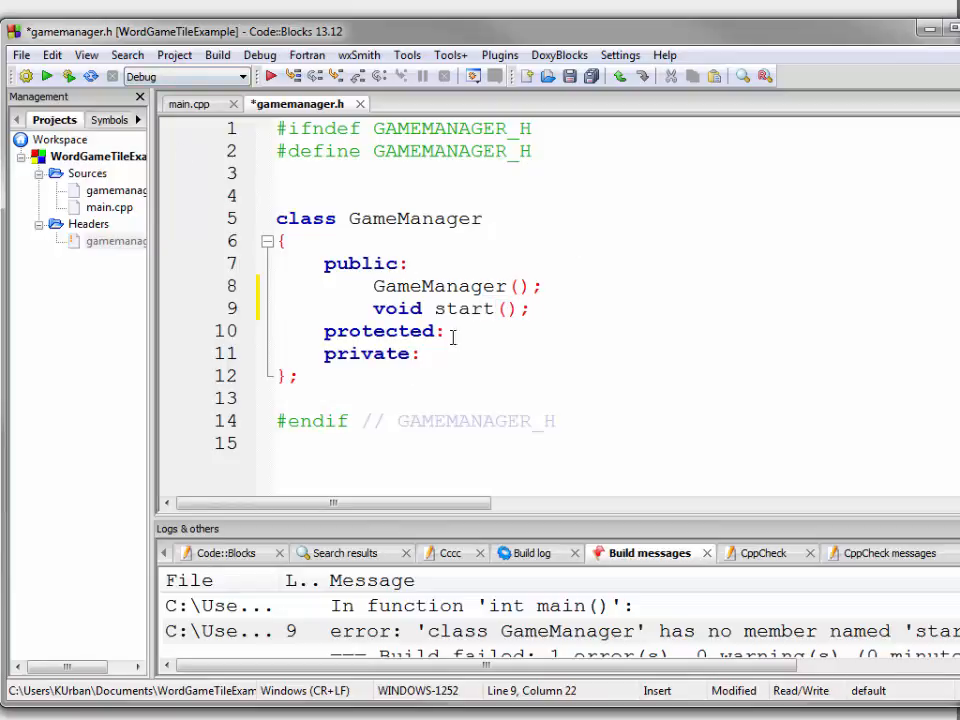
mouse_move(108, 190)
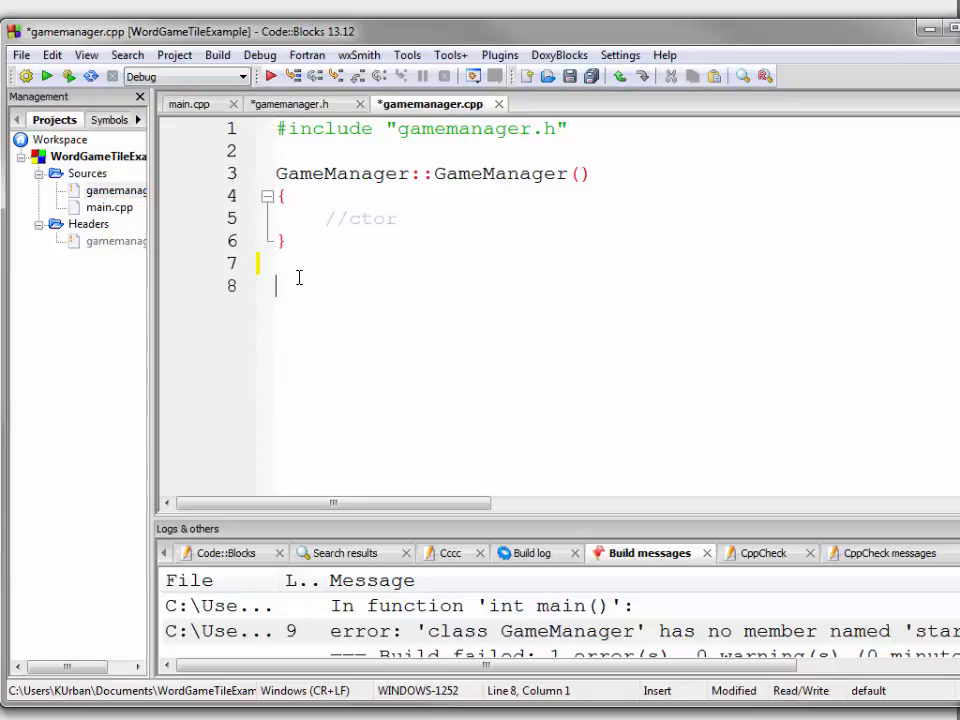
- Define void GameManager::start() with braces and a // stub comment in gamemanager.cpp
type("void Game")
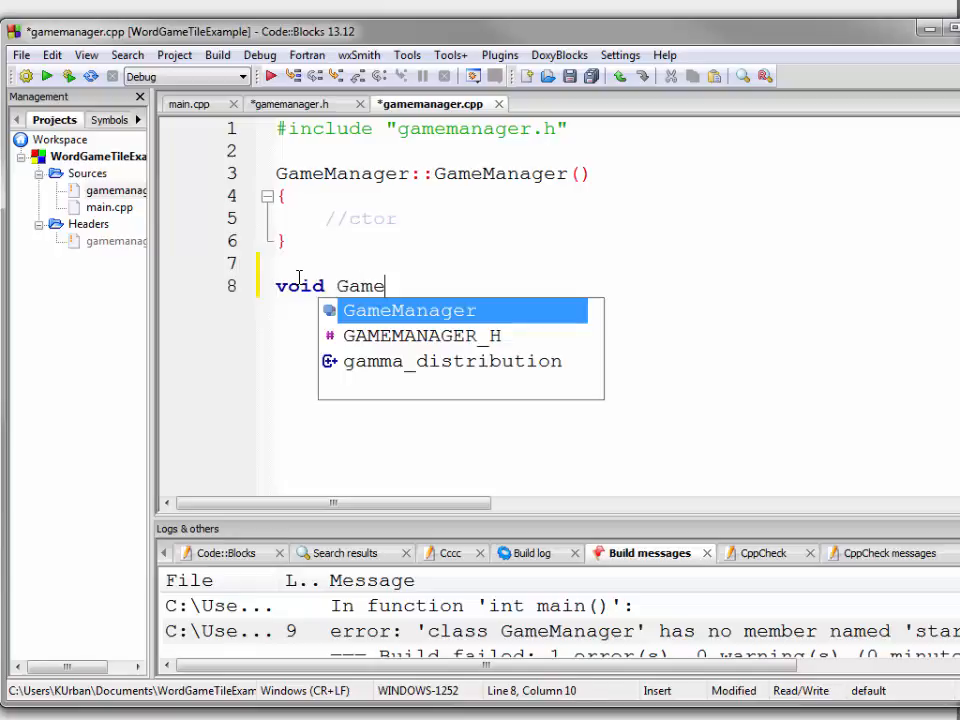
type("Manager::start(")
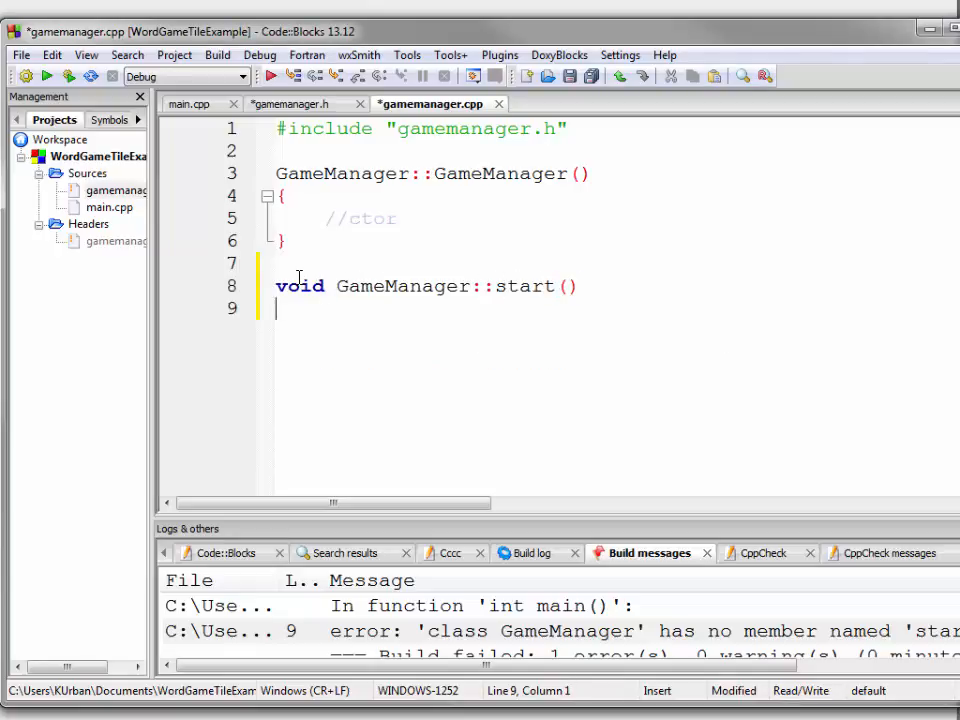
type("{")
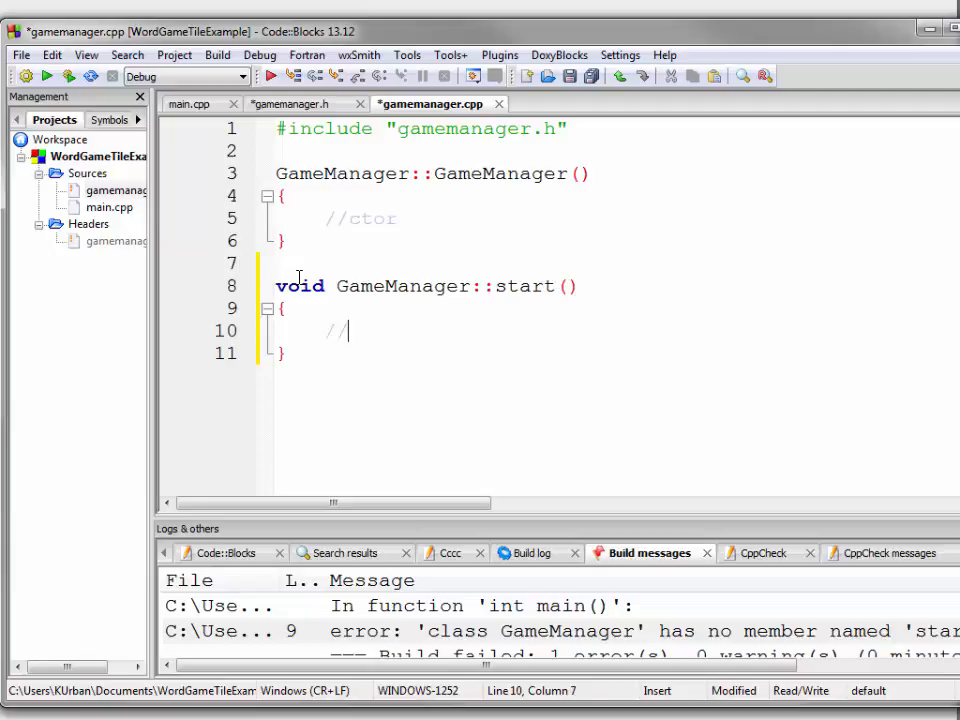
type("stub")
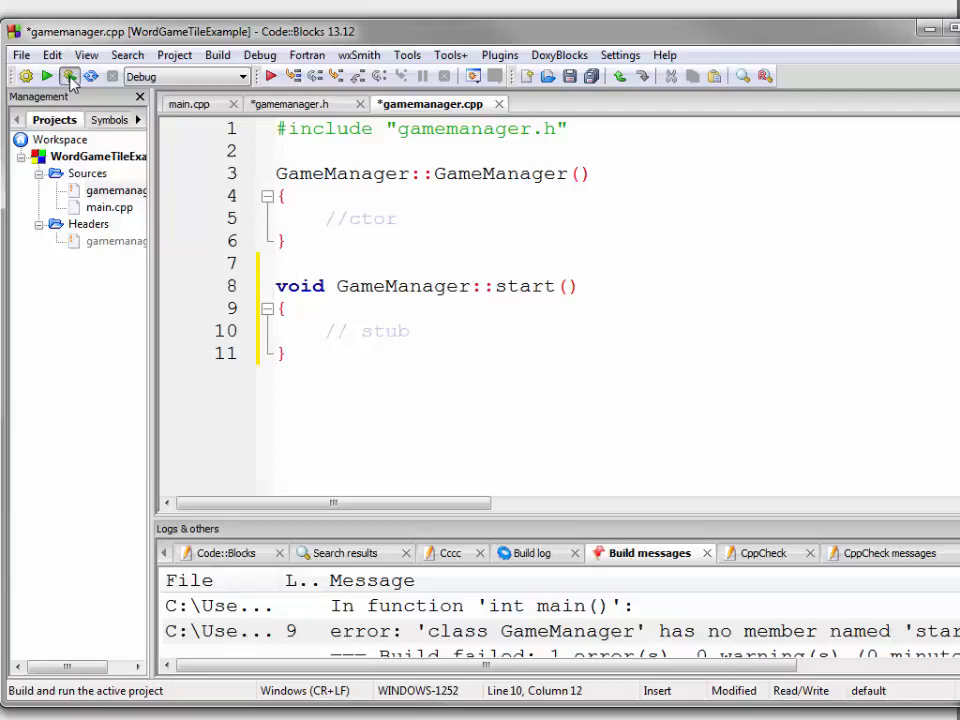
- Build and run the updated project, confirming it terminates with status 0
left_click(68, 76)
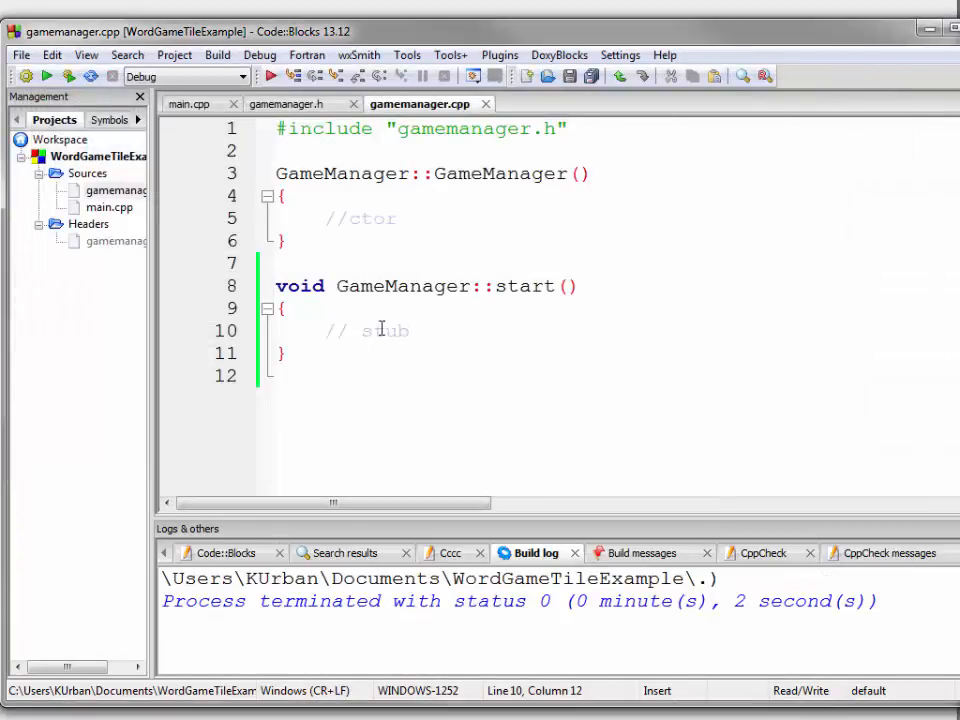
mouse_move(453, 327)
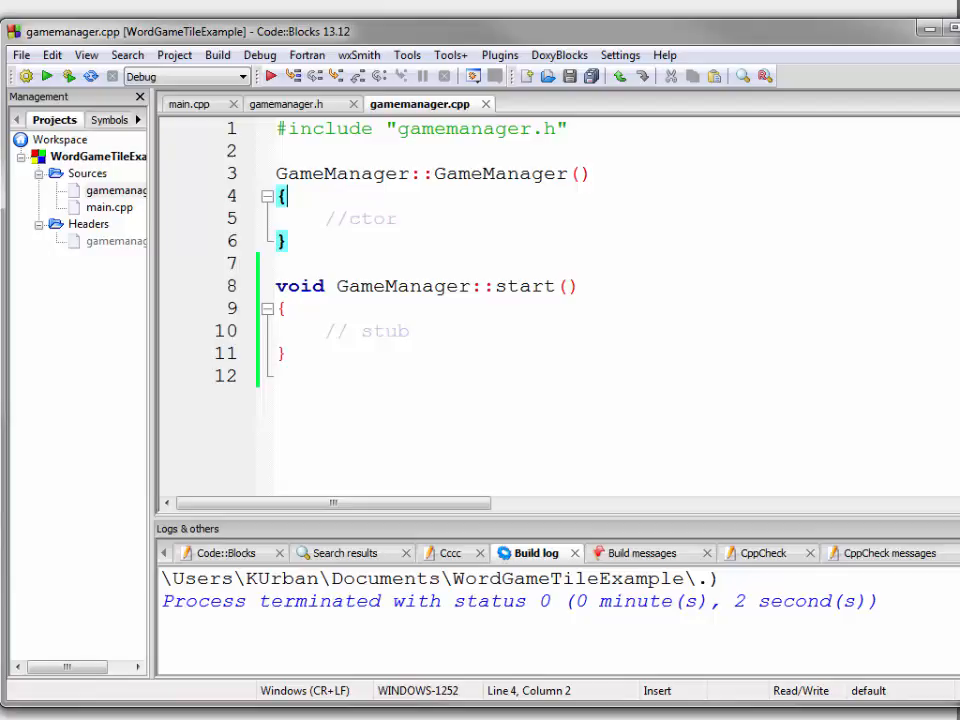
mouse_move(490, 245)
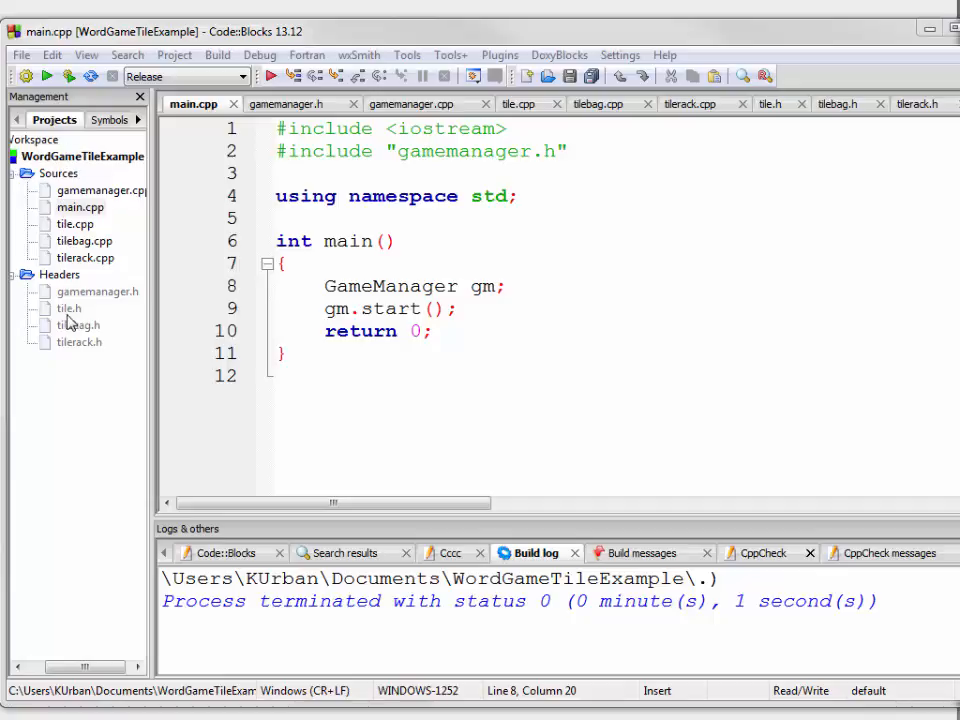
- Open tile.h from the Headers folder to view the guarded Tile class
double_click(69, 308)
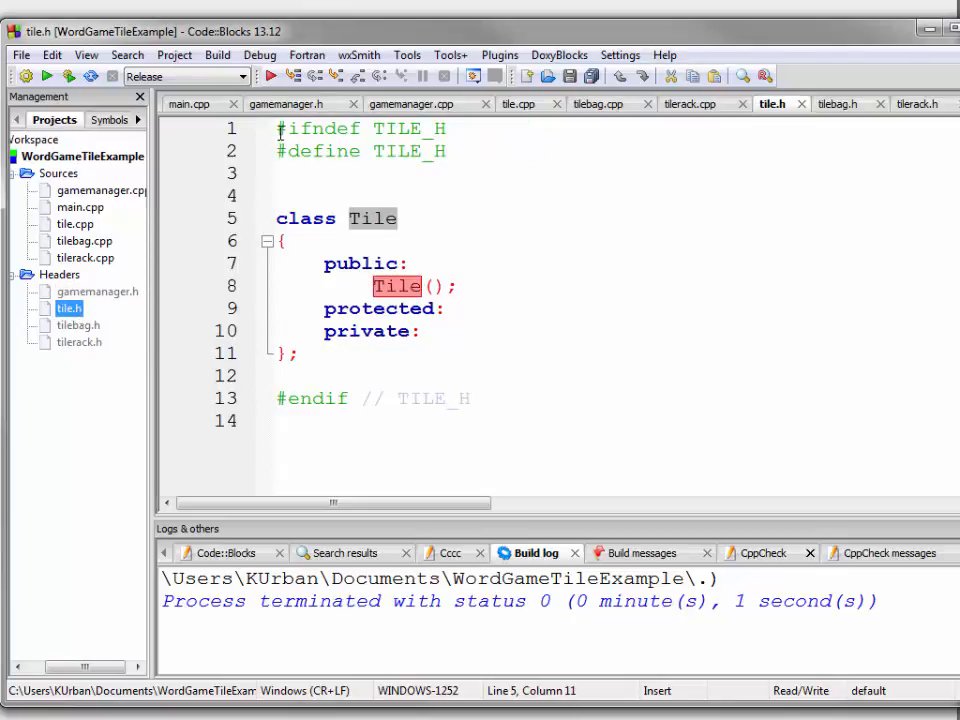
- Check the Tile header guard, then open tilebag.h and select its TILEBAG_H guard
left_click(278, 398)
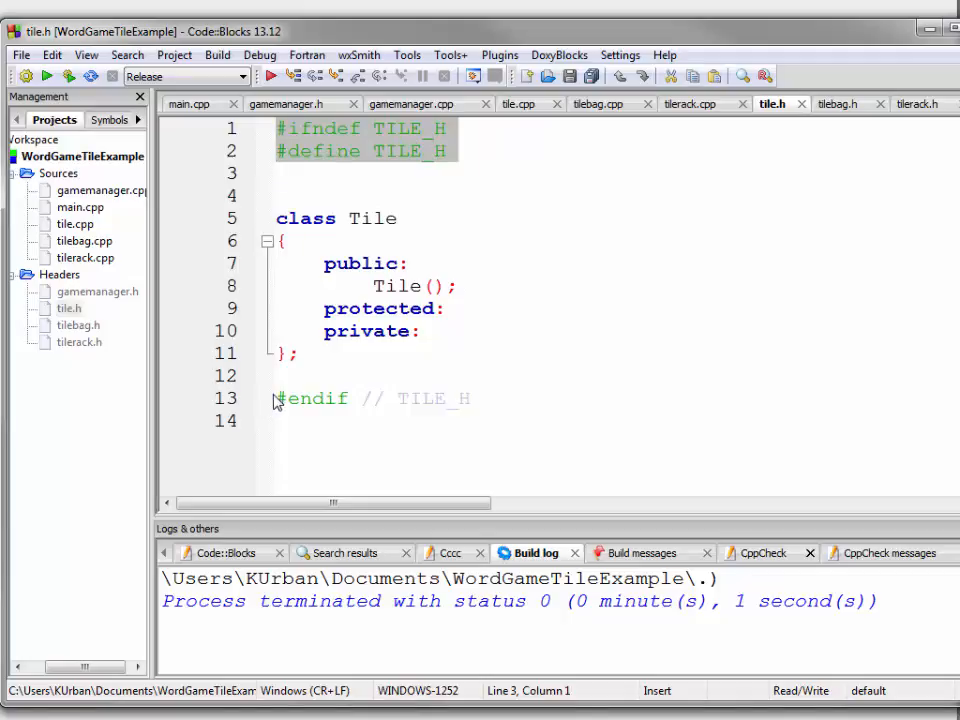
double_click(400, 128)
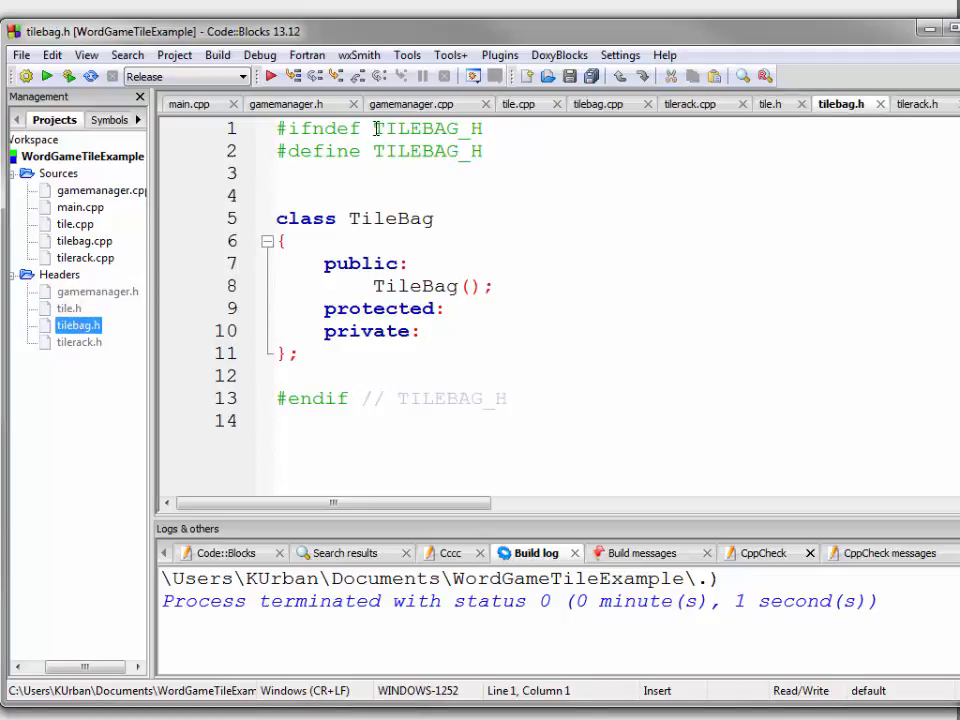
double_click(425, 151)
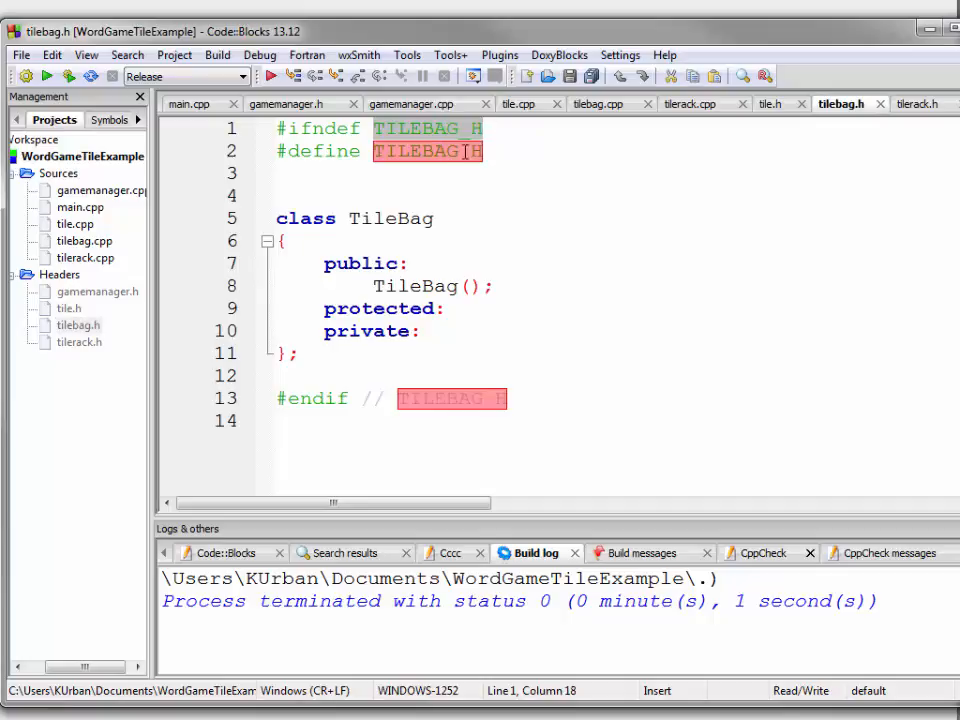
mouse_move(450, 140)
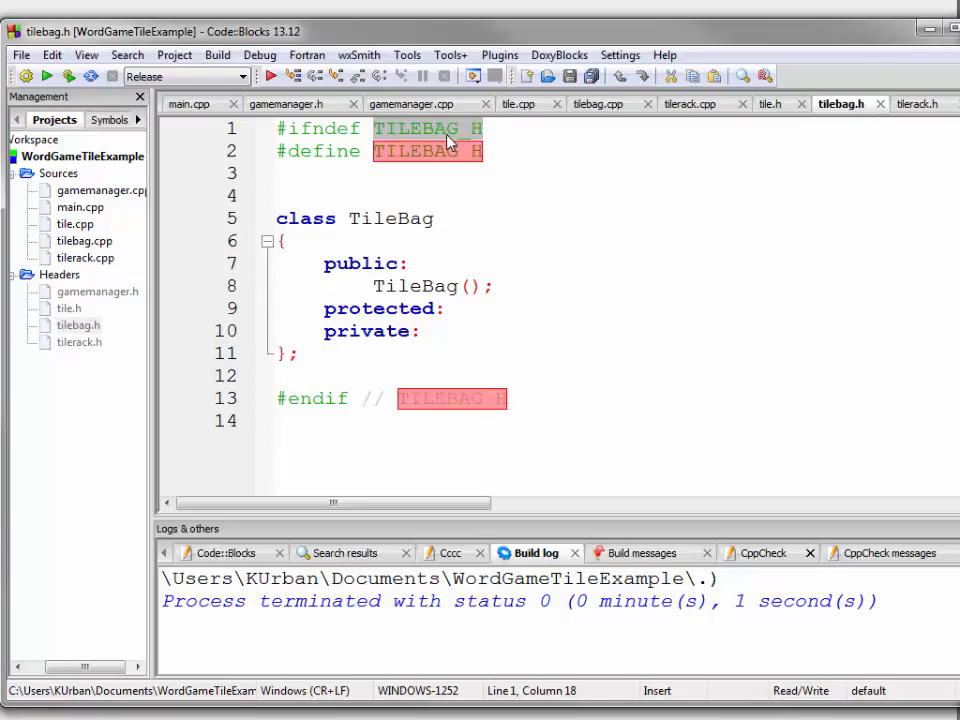
mouse_move(841, 103)
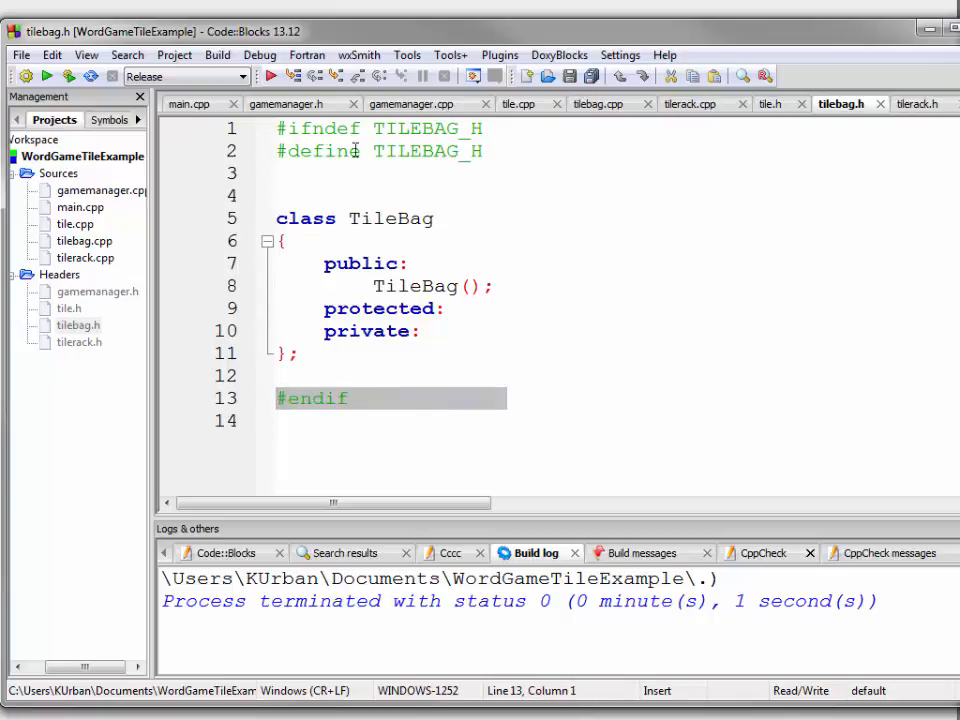
mouse_move(562, 224)
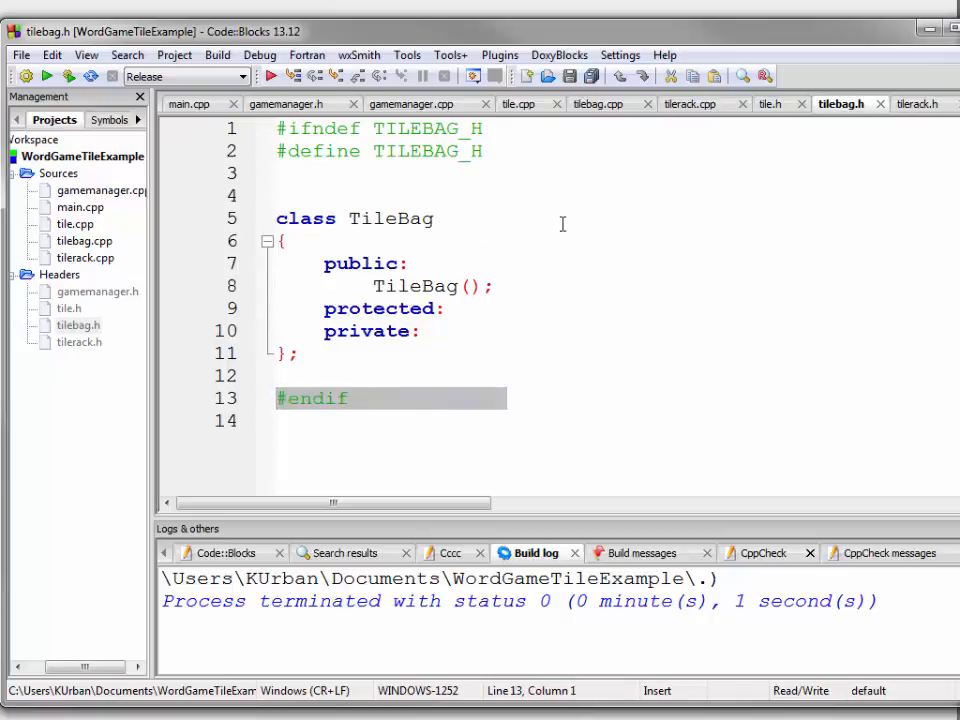
mouse_move(115, 365)
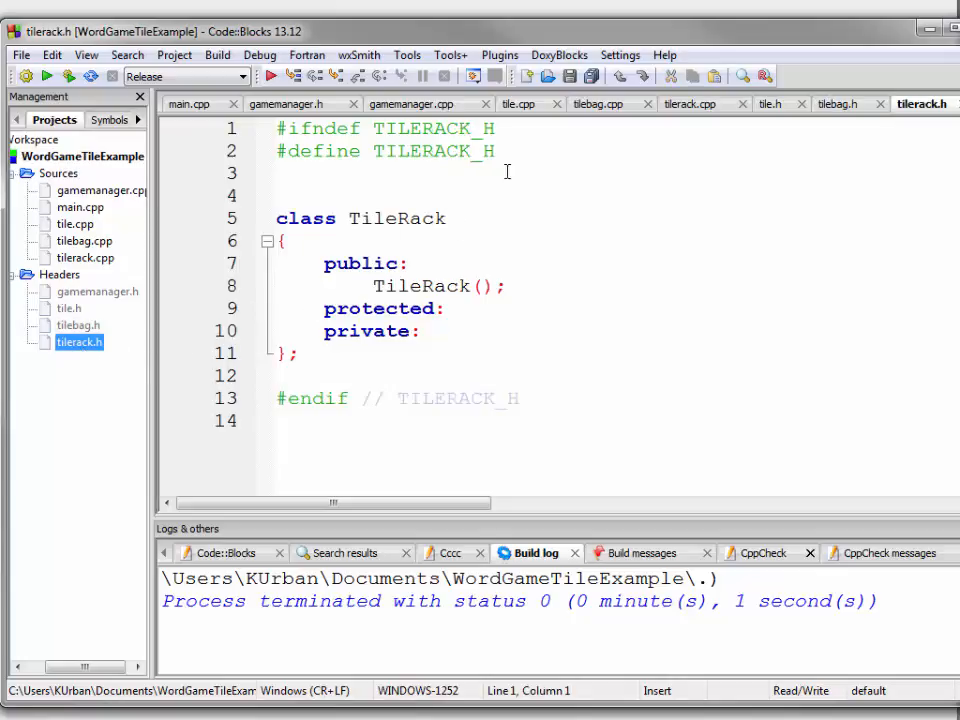
mouse_move(568, 241)
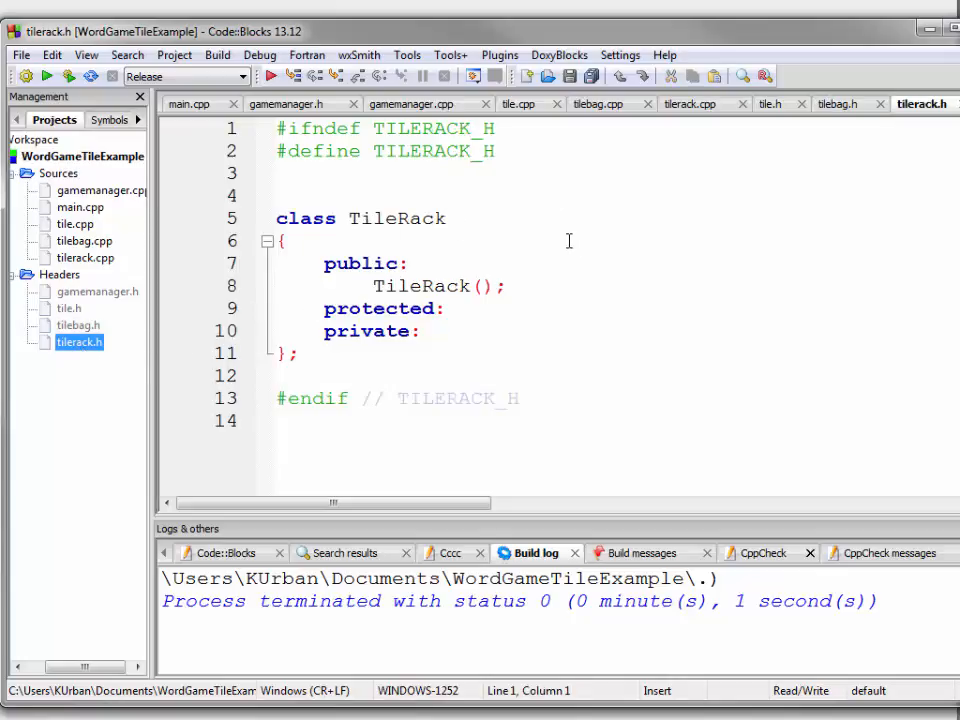
mouse_move(115, 226)
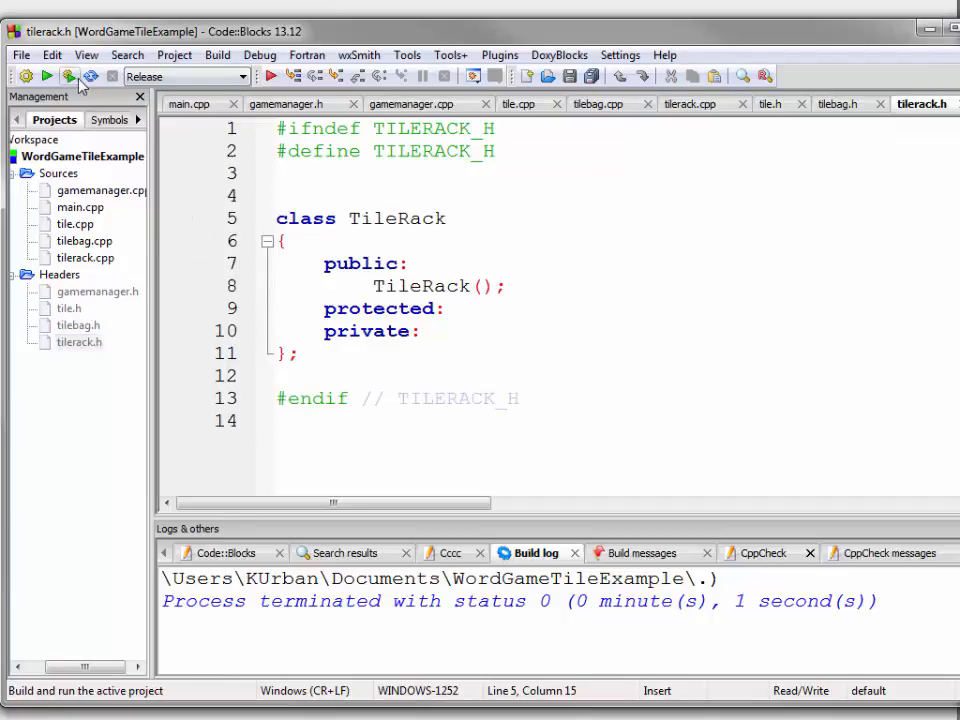
- Rebuild and run all four classes to status 0, then return to tilerack.h
left_click(47, 76)
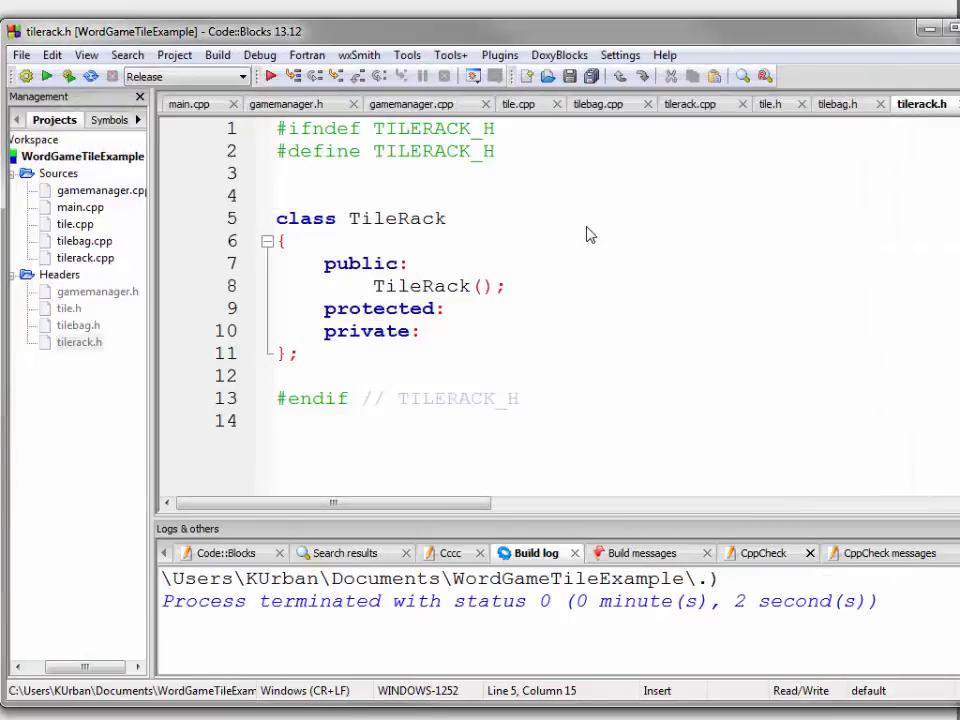
left_click(448, 218)
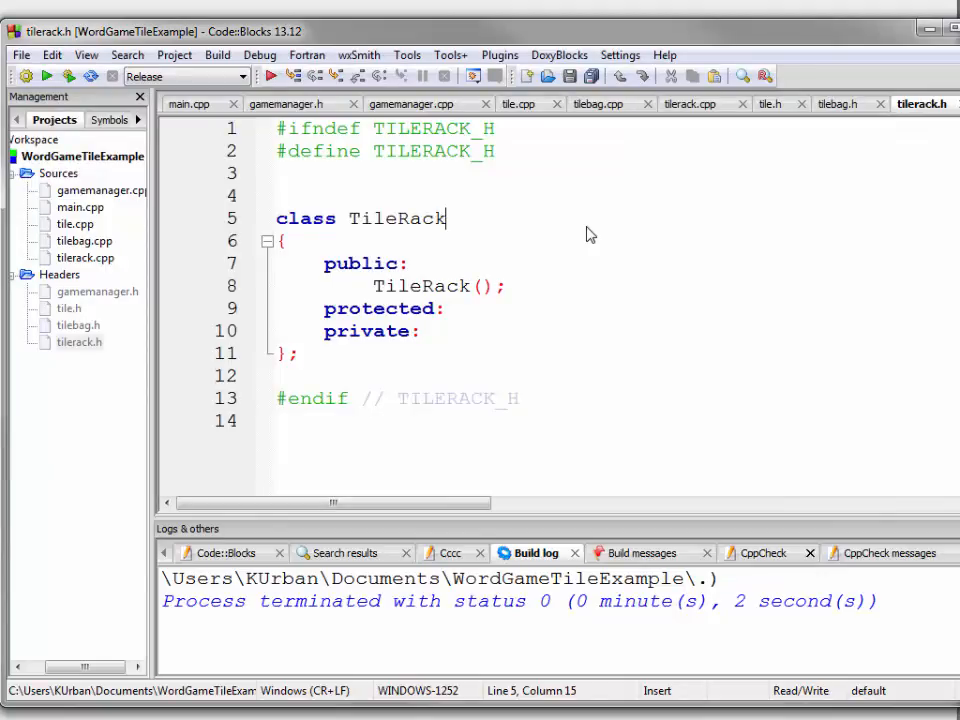